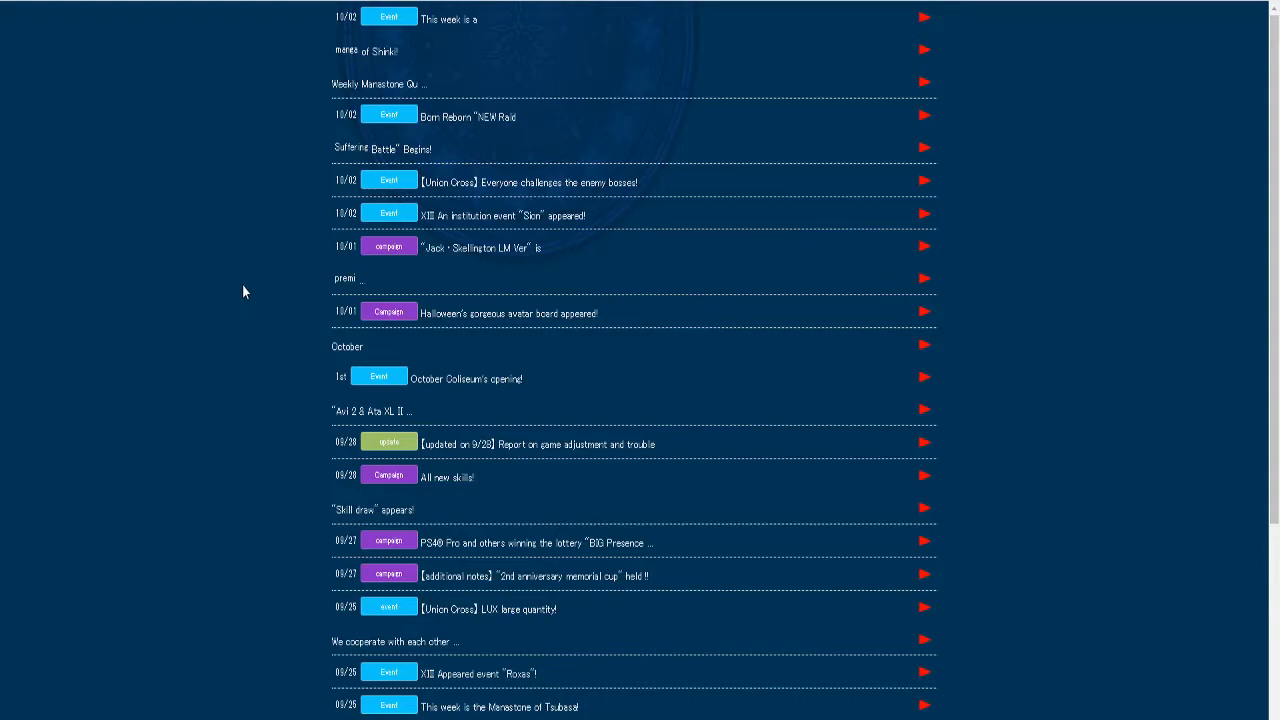
mouse_move(243, 296)
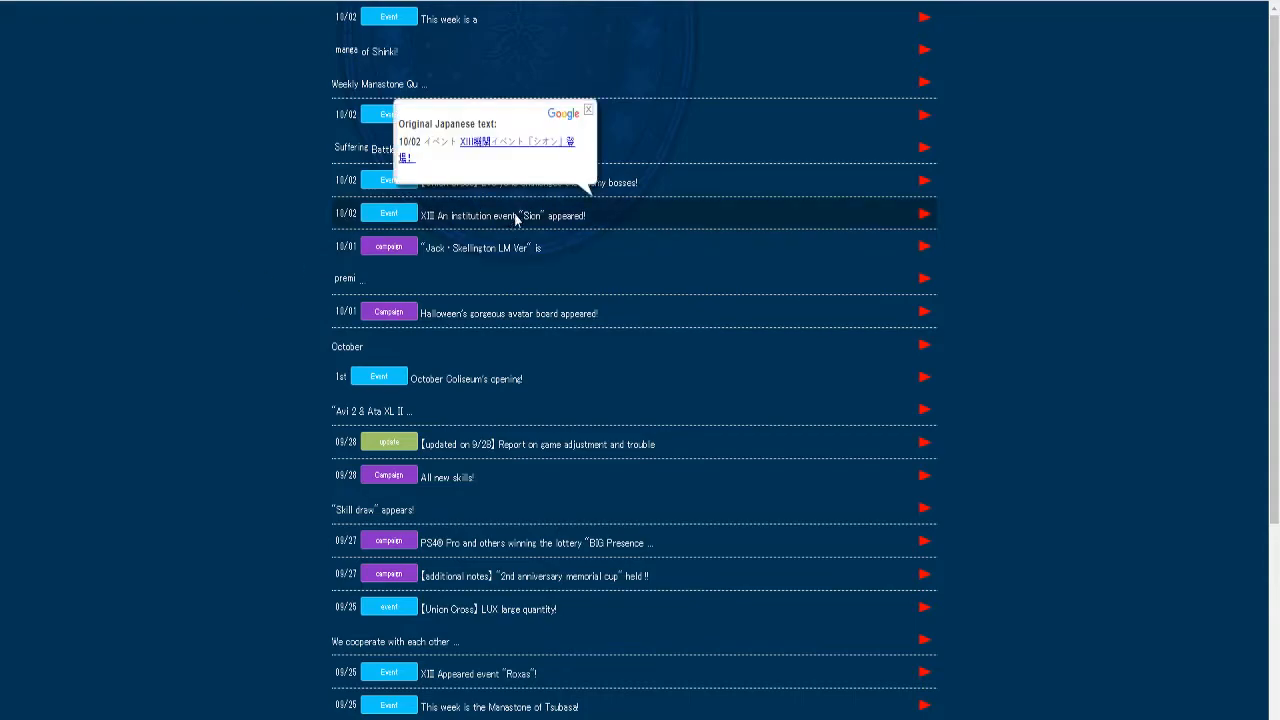
mouse_move(505, 222)
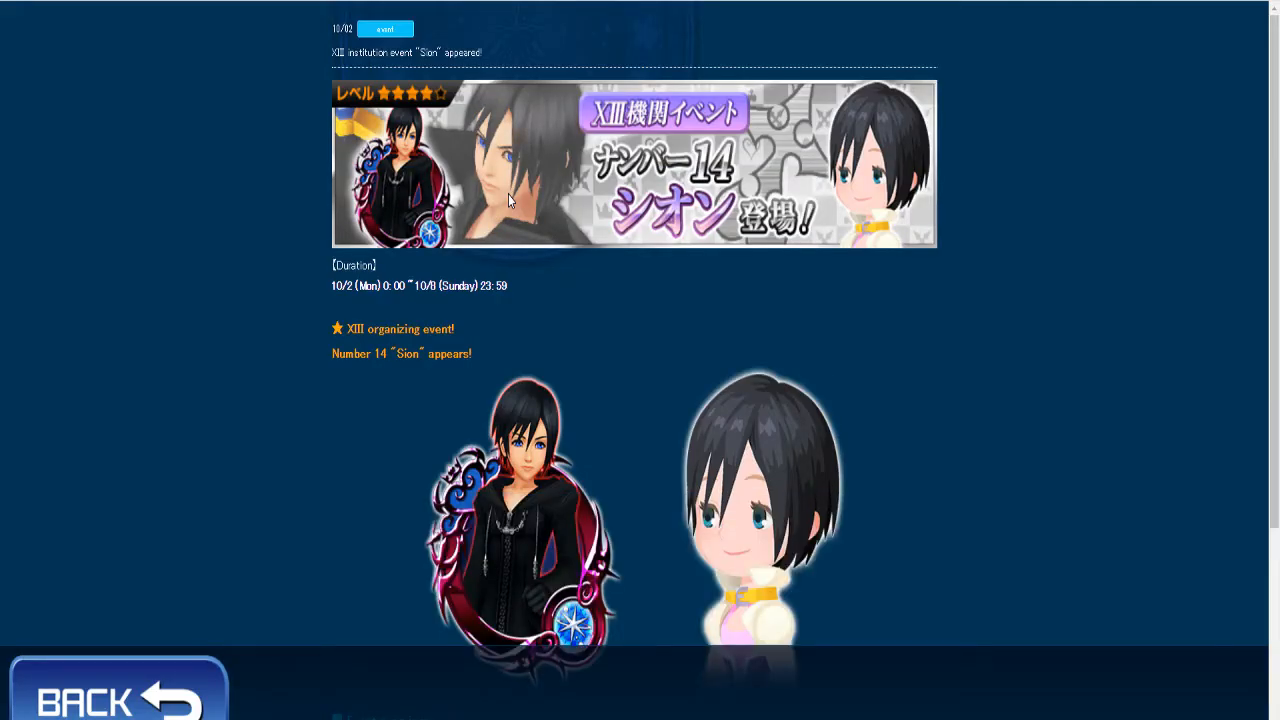
scroll(down, 3)
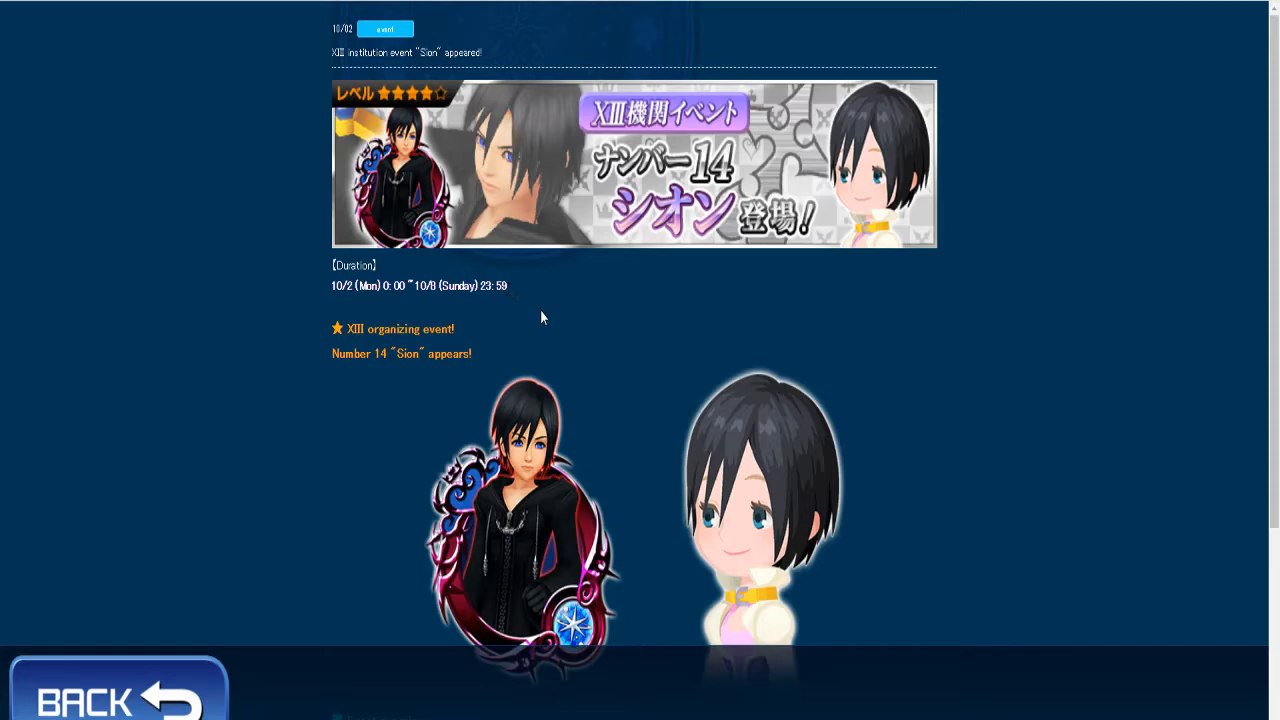
scroll(down, 3)
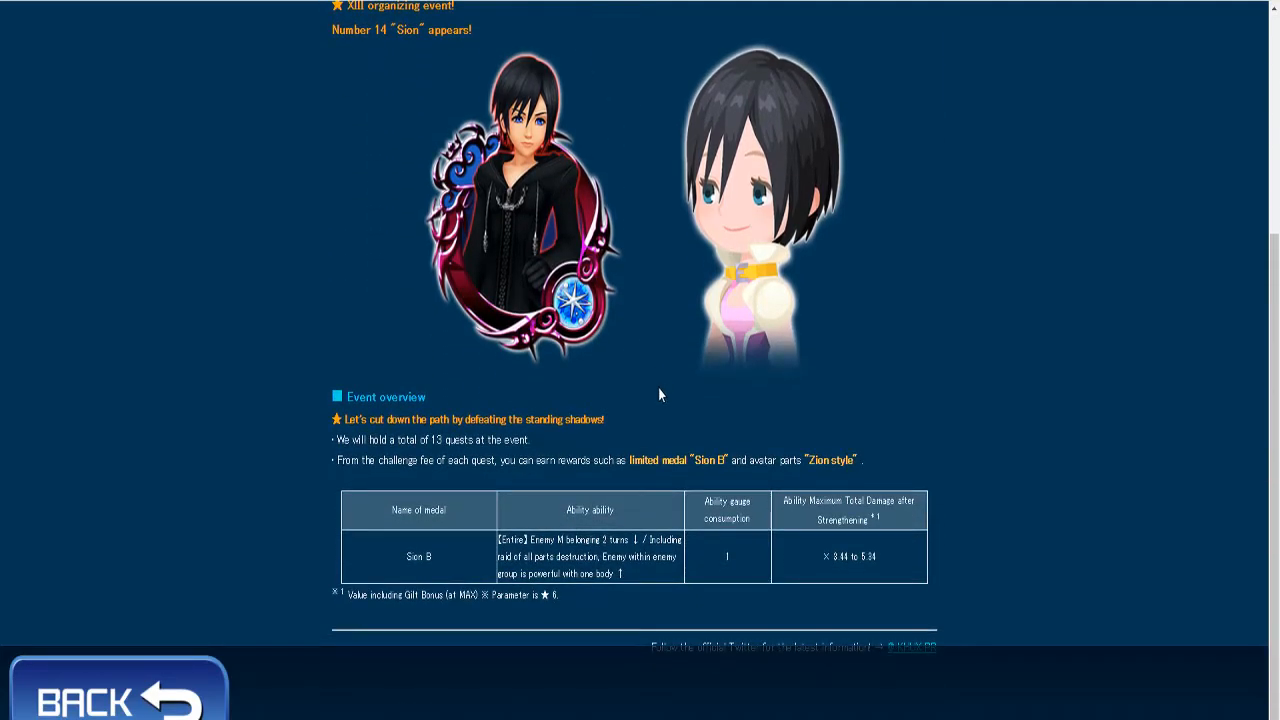
mouse_move(657, 395)
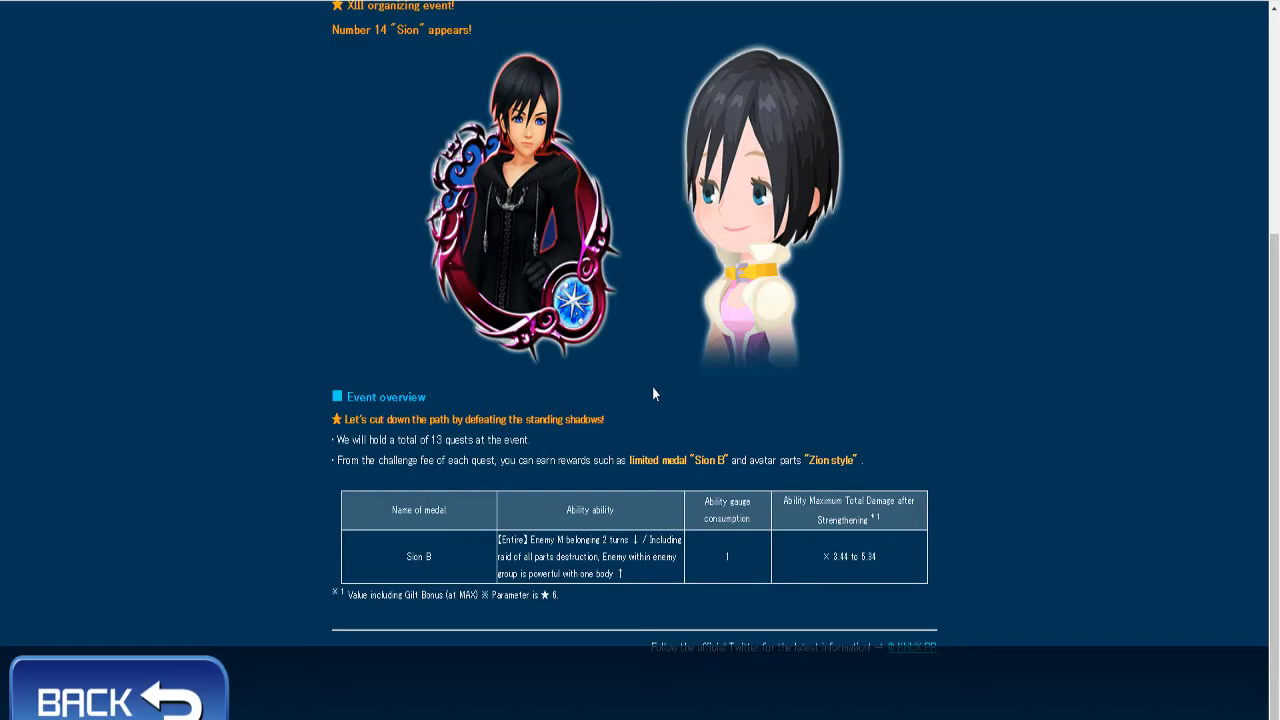
mouse_move(658, 361)
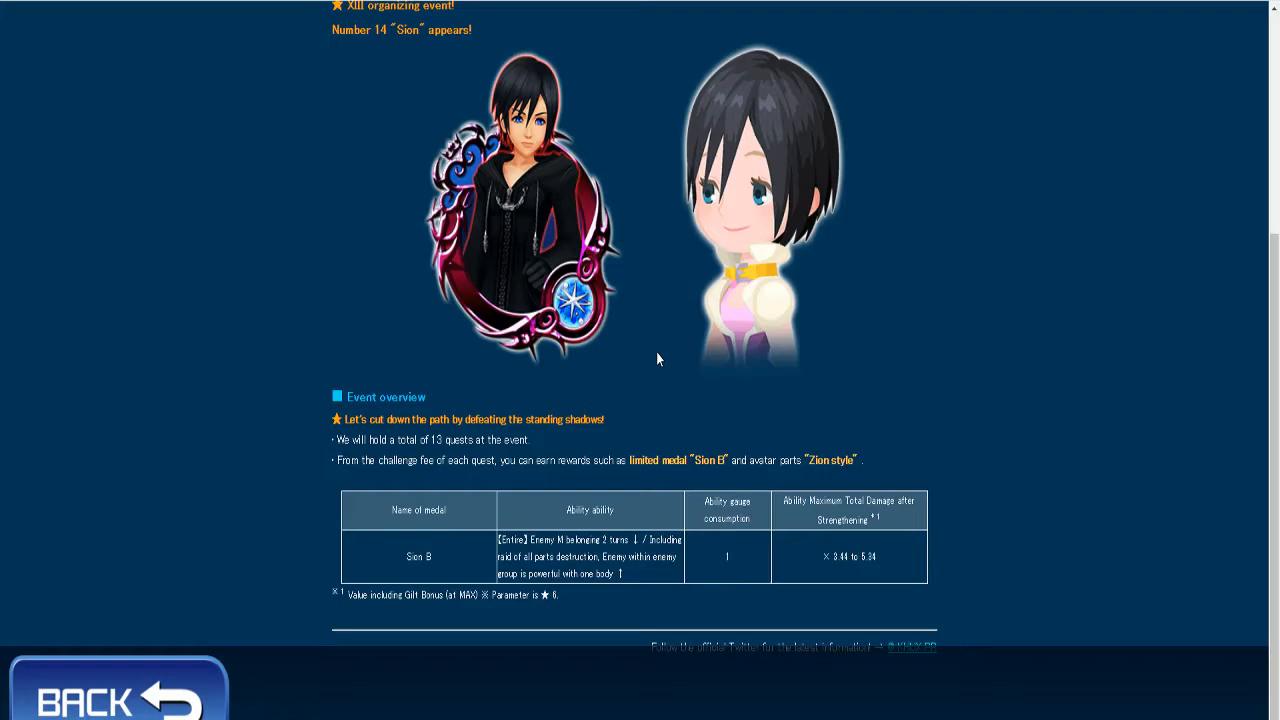
mouse_move(657, 351)
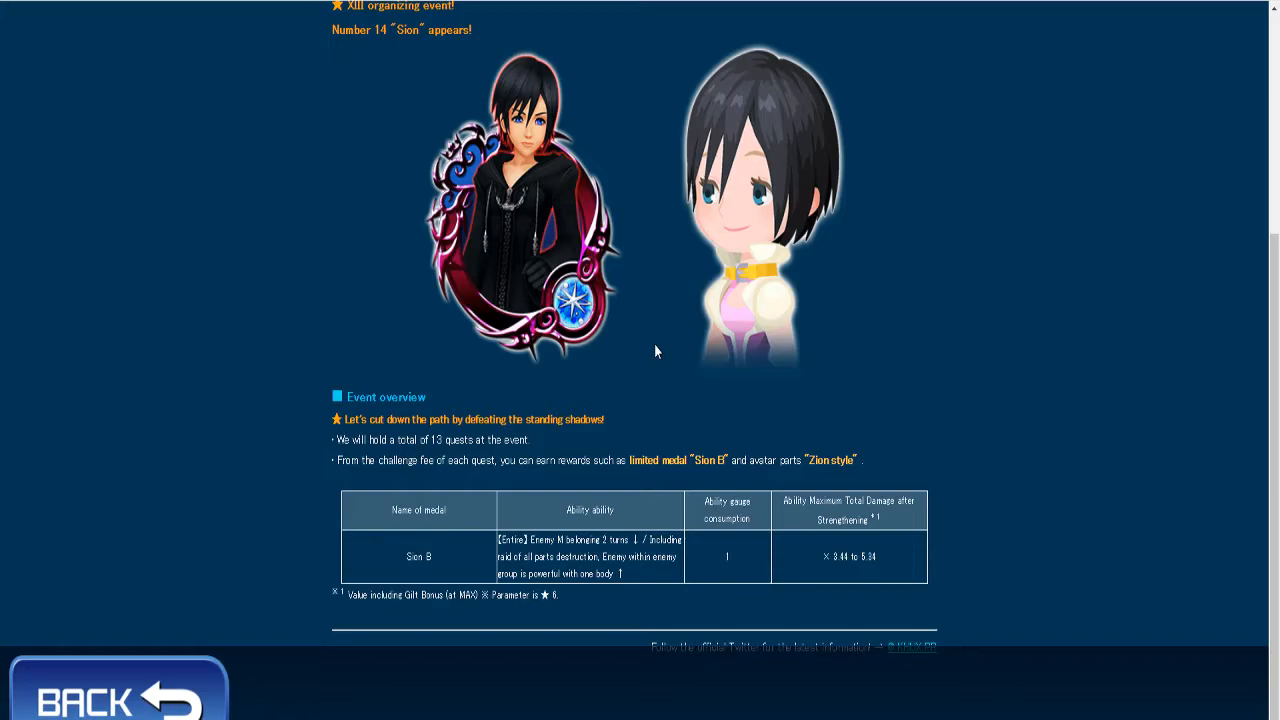
mouse_move(655, 352)
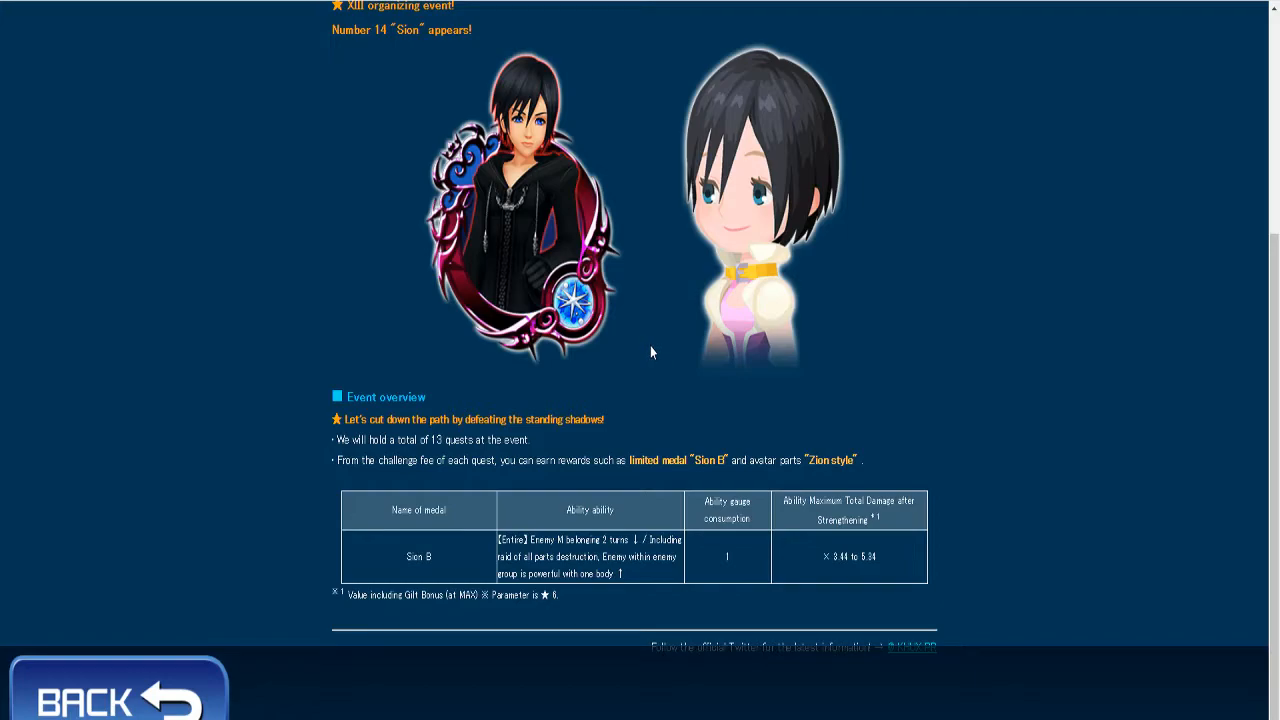
mouse_move(645, 347)
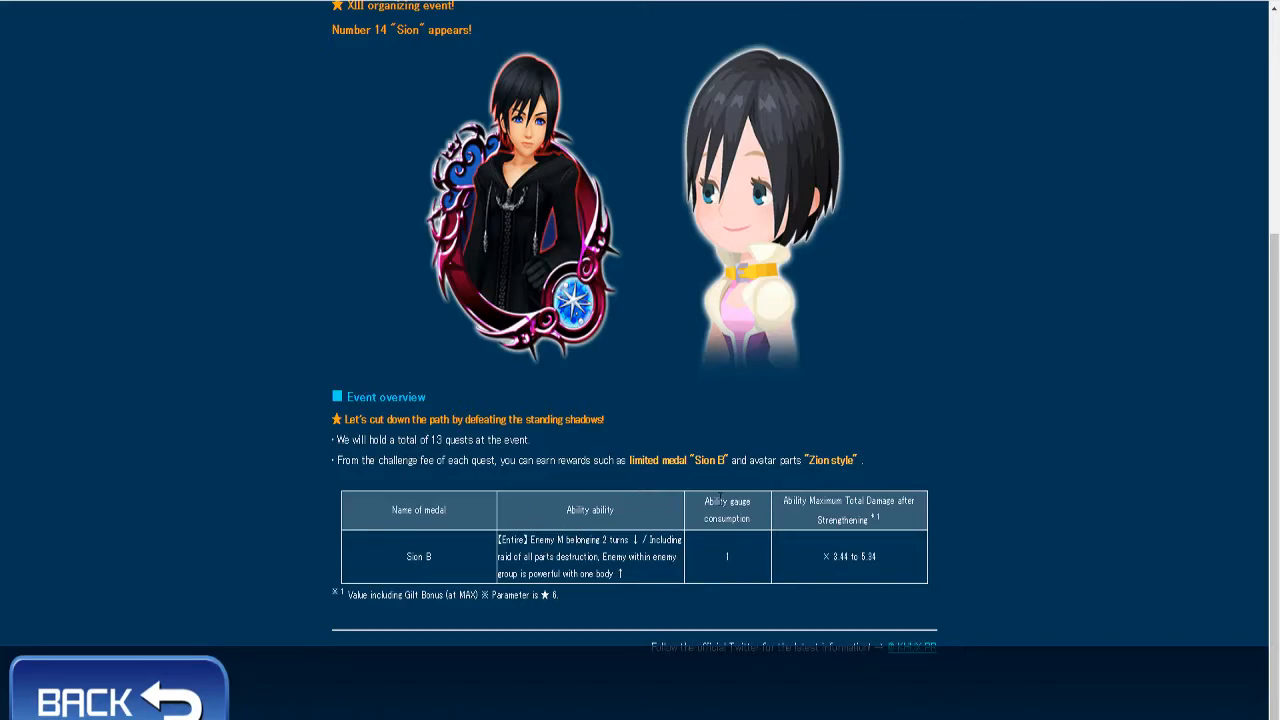
Go back to the news list and open '[Union Cross] Everyone challenges the enemy bosses!'
click(727, 510)
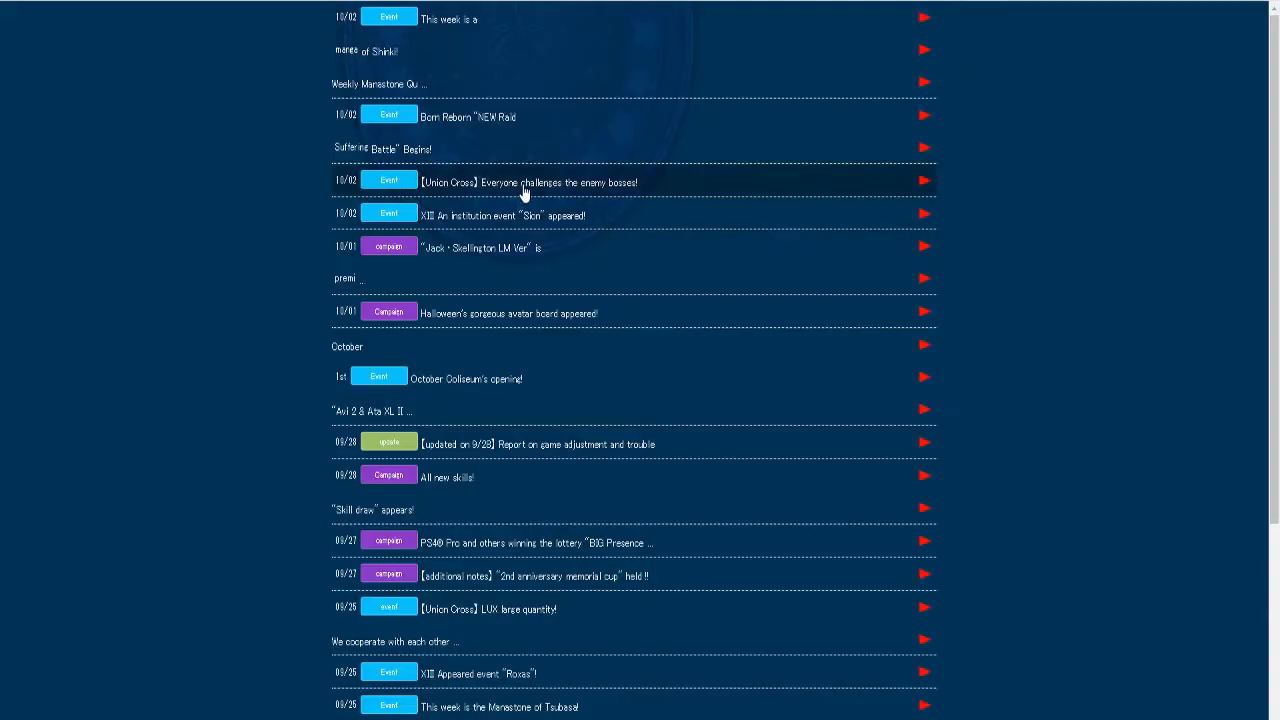
mouse_move(515, 190)
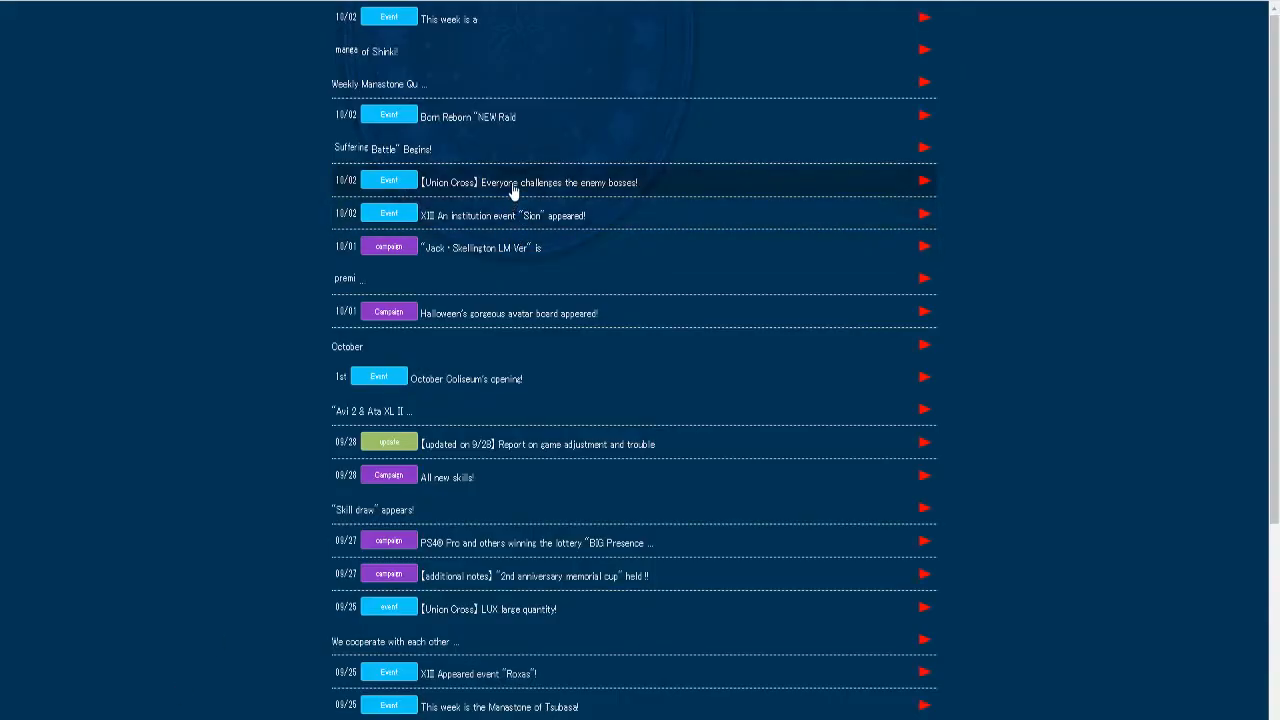
click(527, 182)
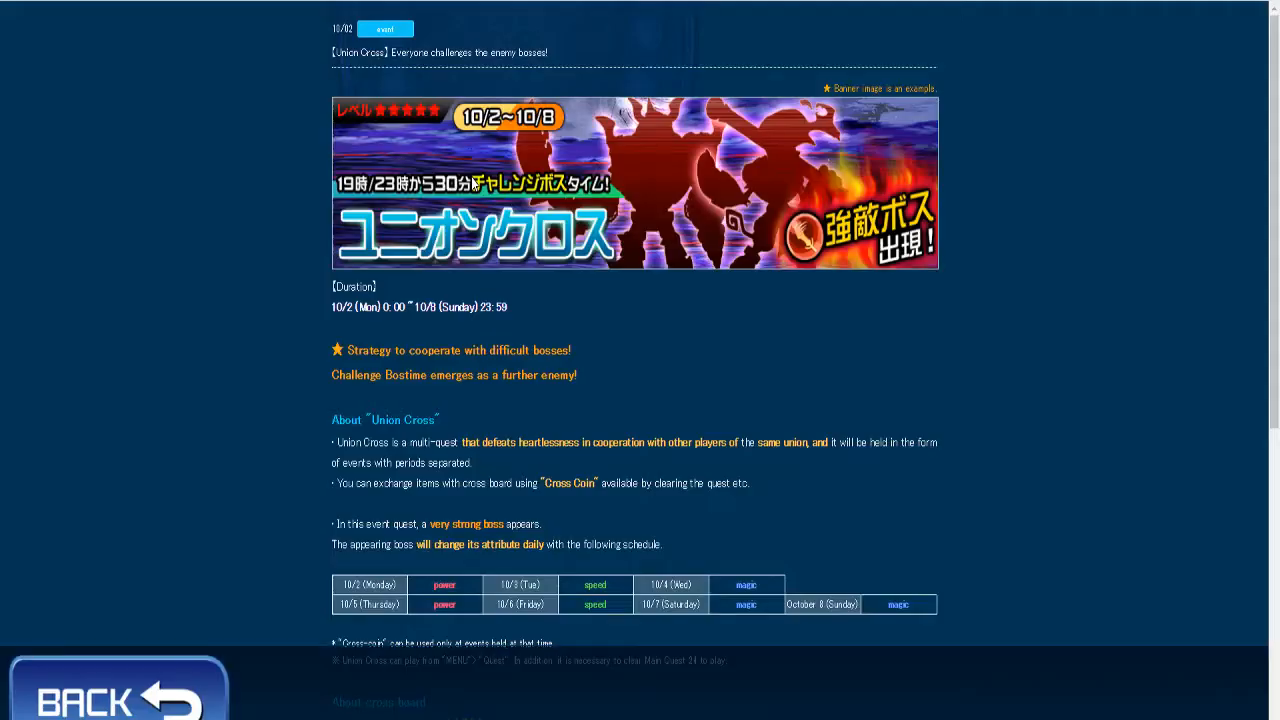
scroll(down, 3)
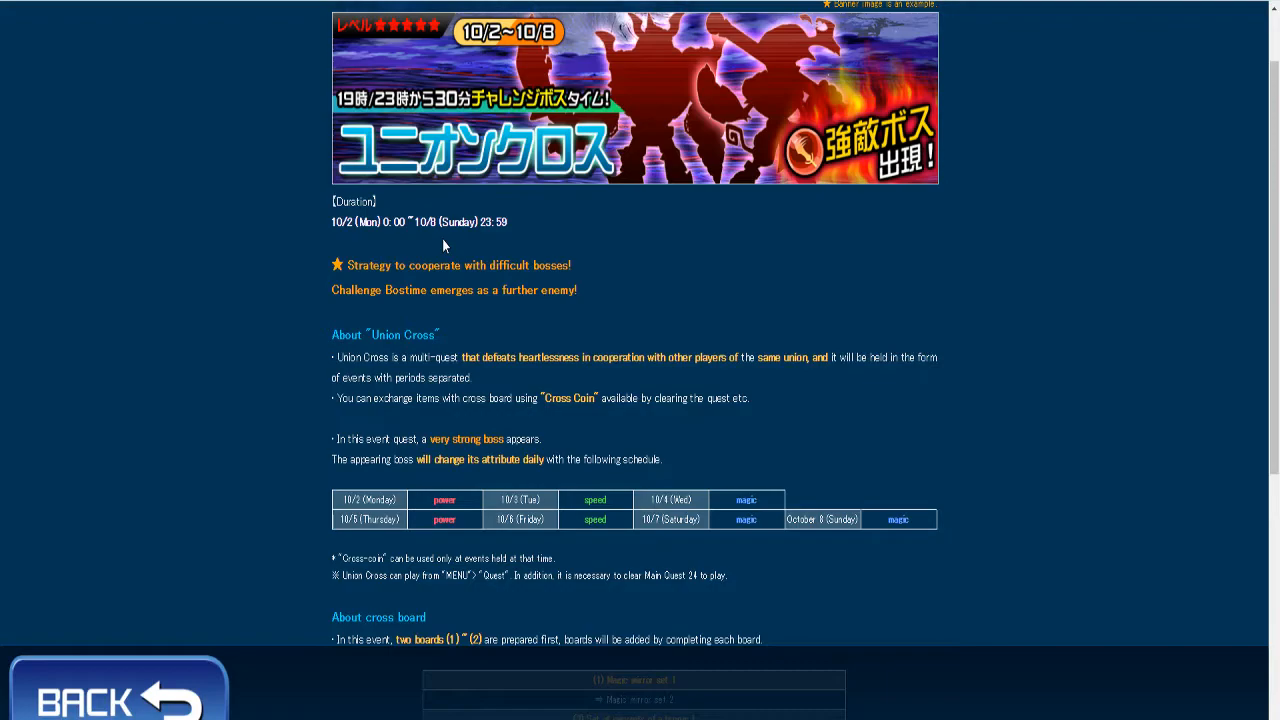
mouse_move(443, 260)
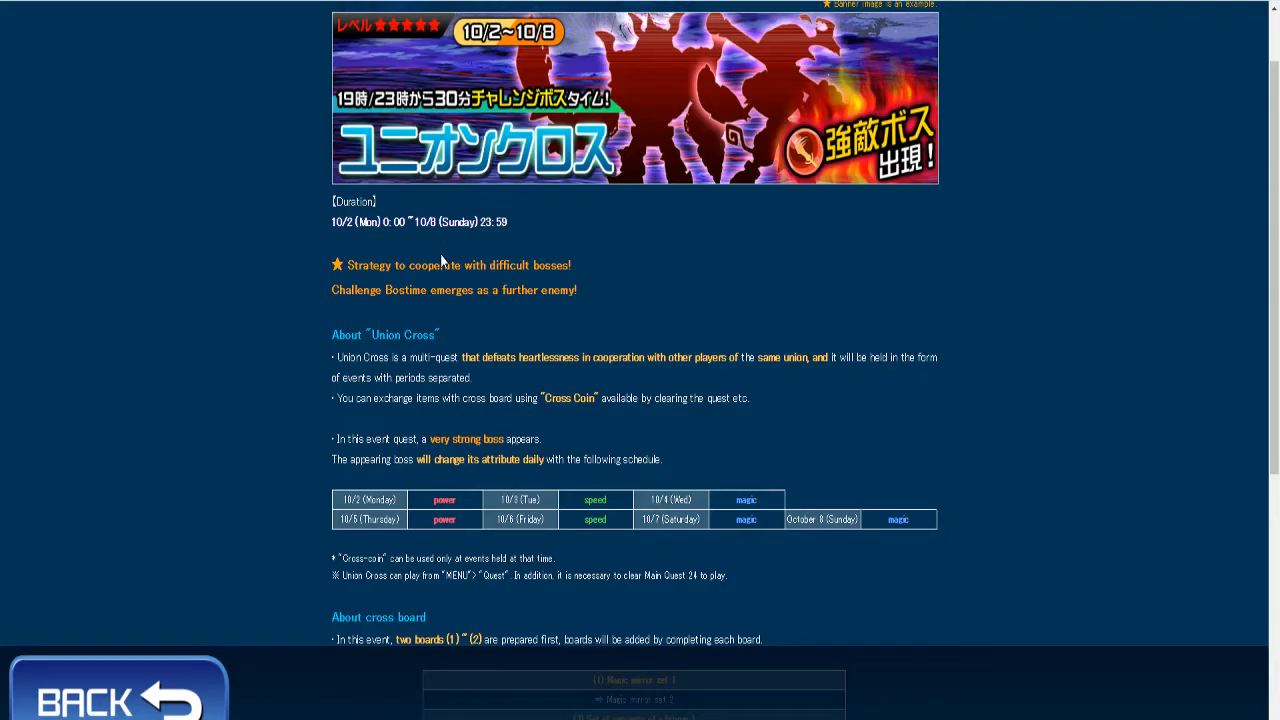
mouse_move(443, 258)
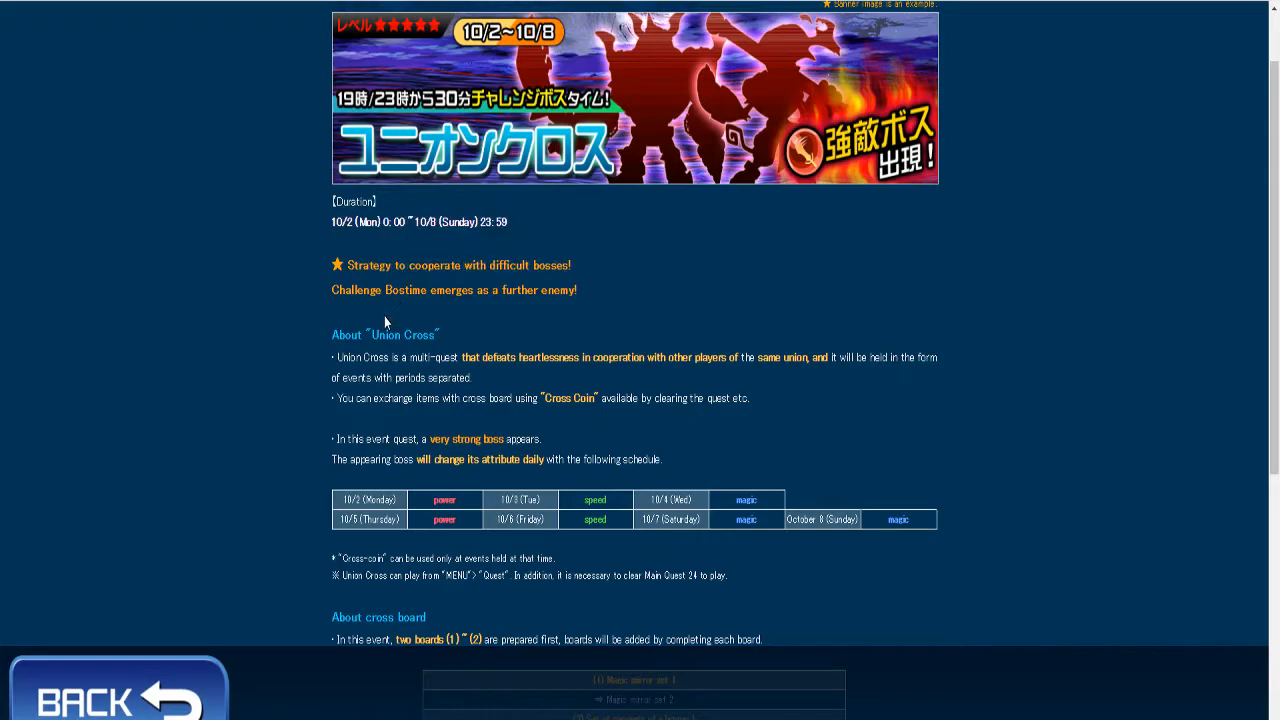
mouse_move(380, 330)
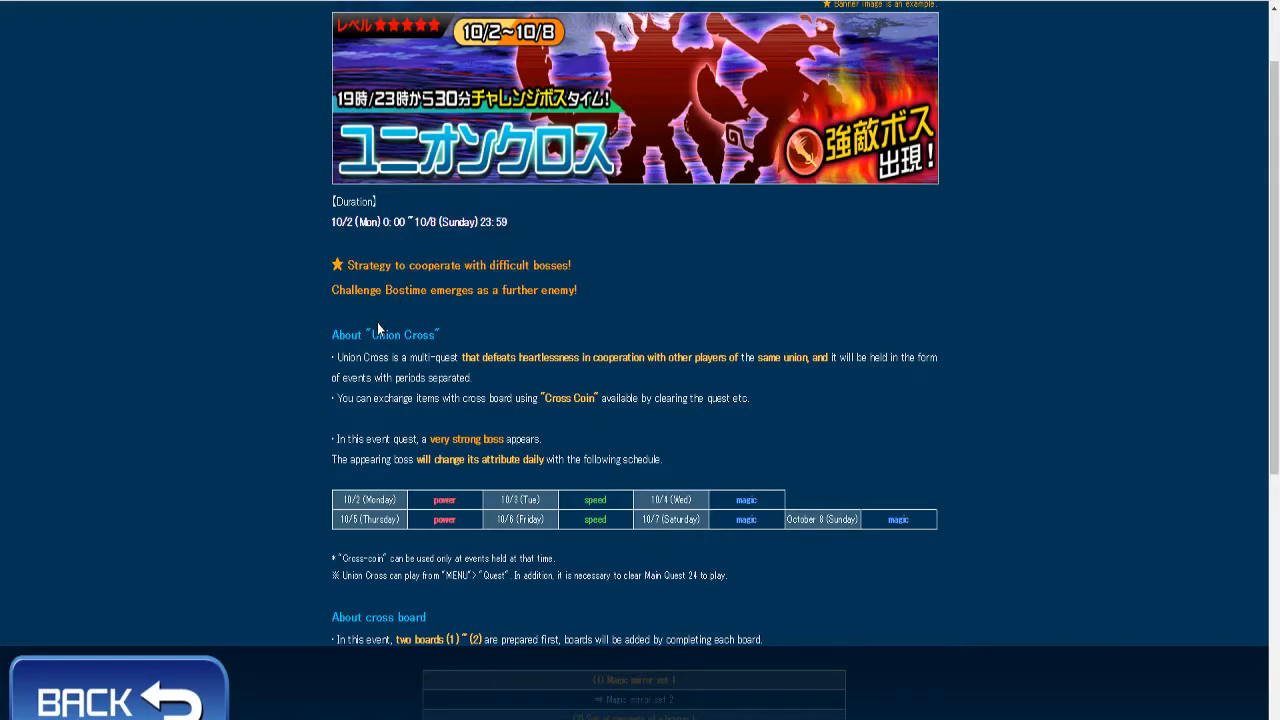
mouse_move(377, 332)
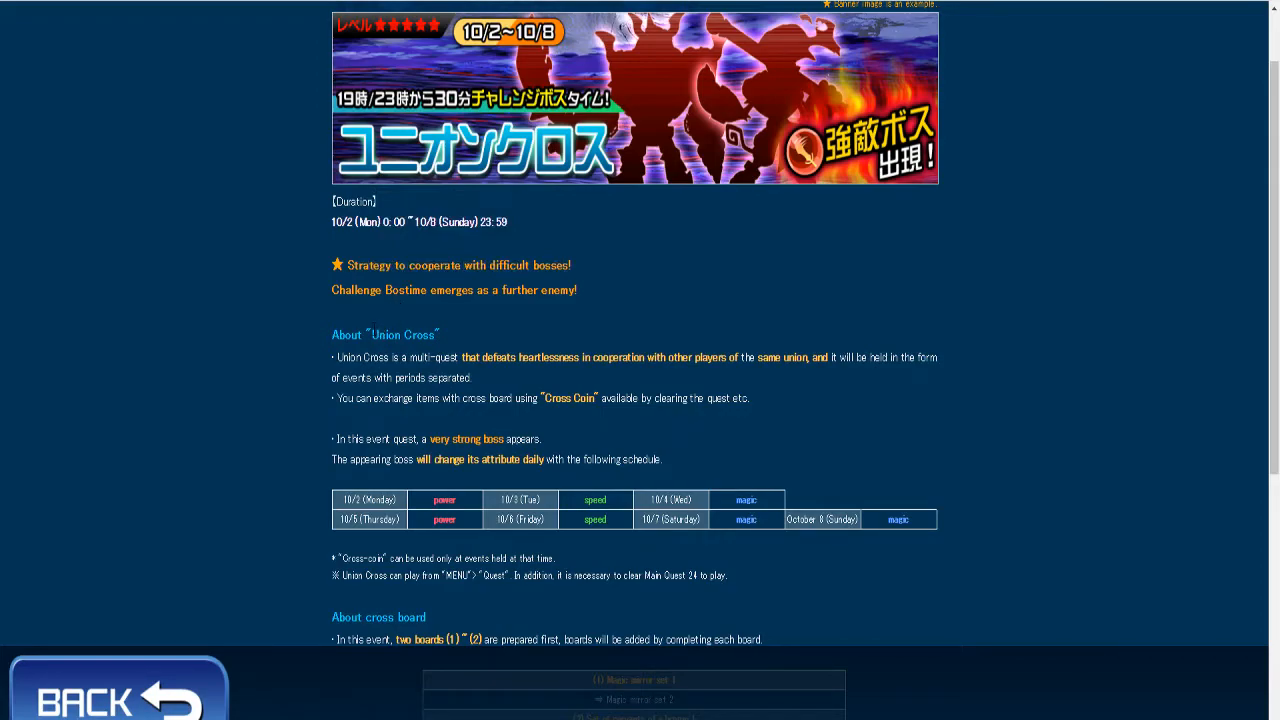
click(385, 334)
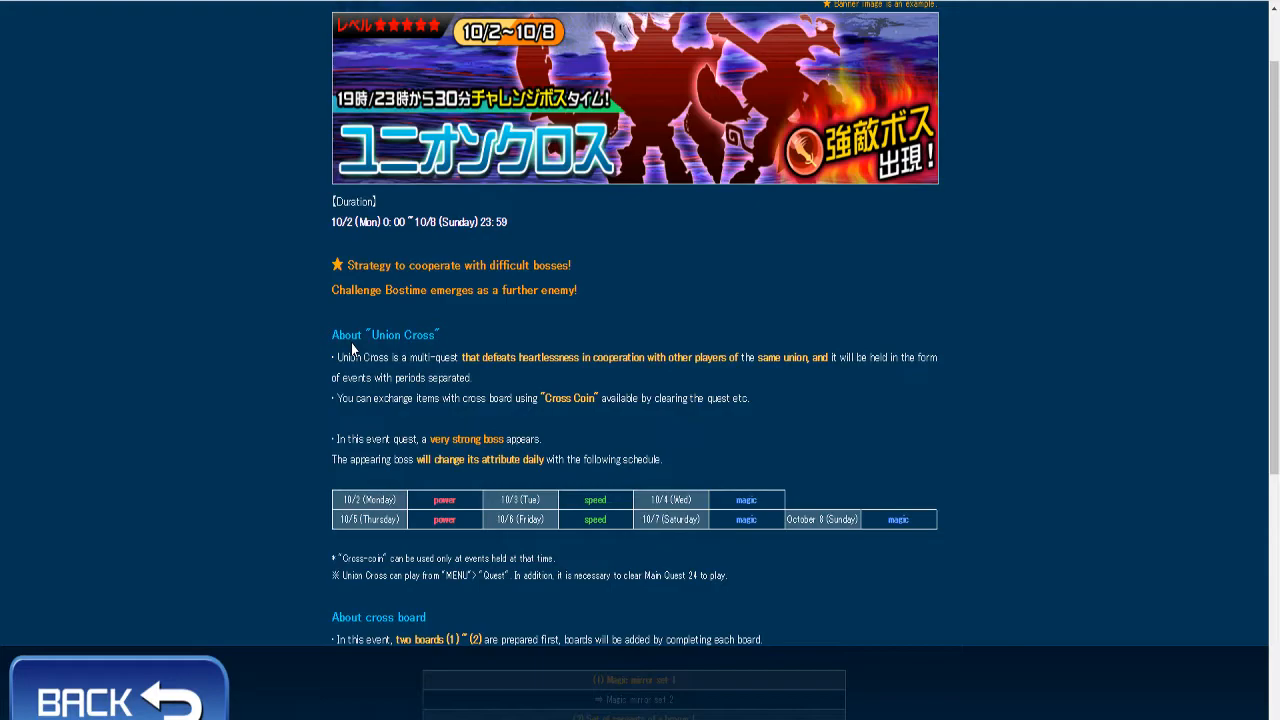
mouse_move(349, 352)
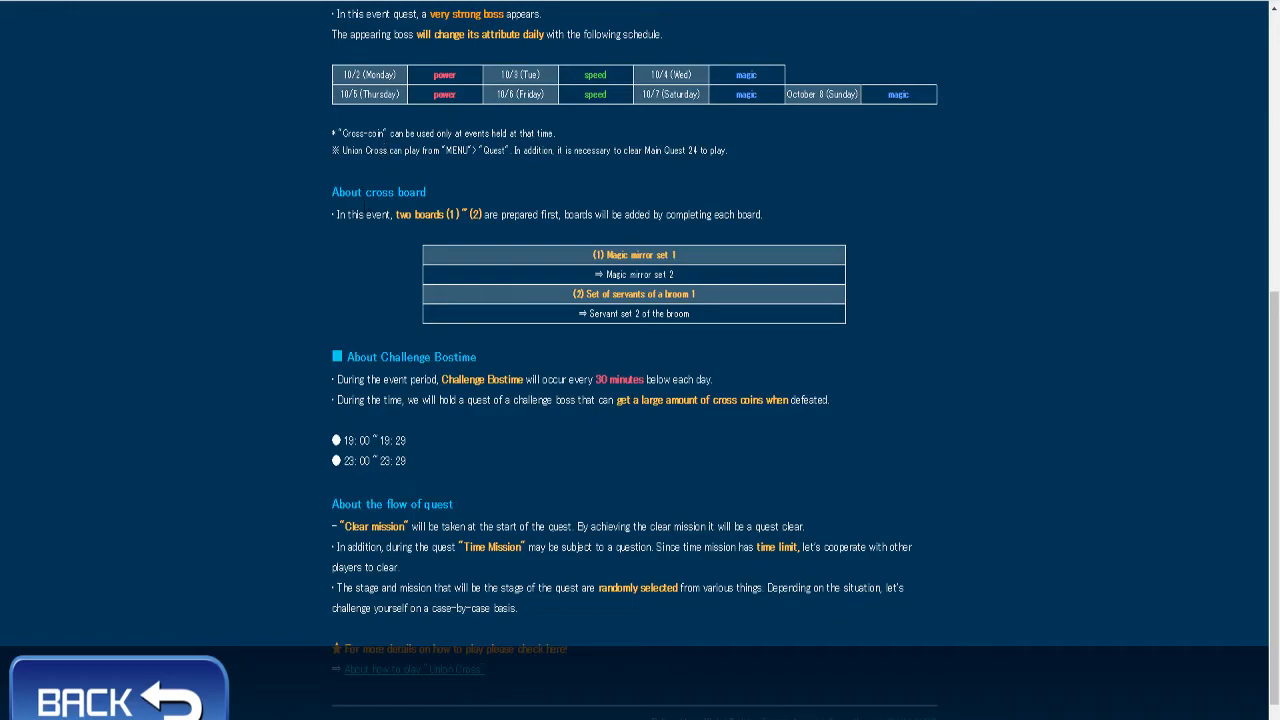
mouse_move(373, 240)
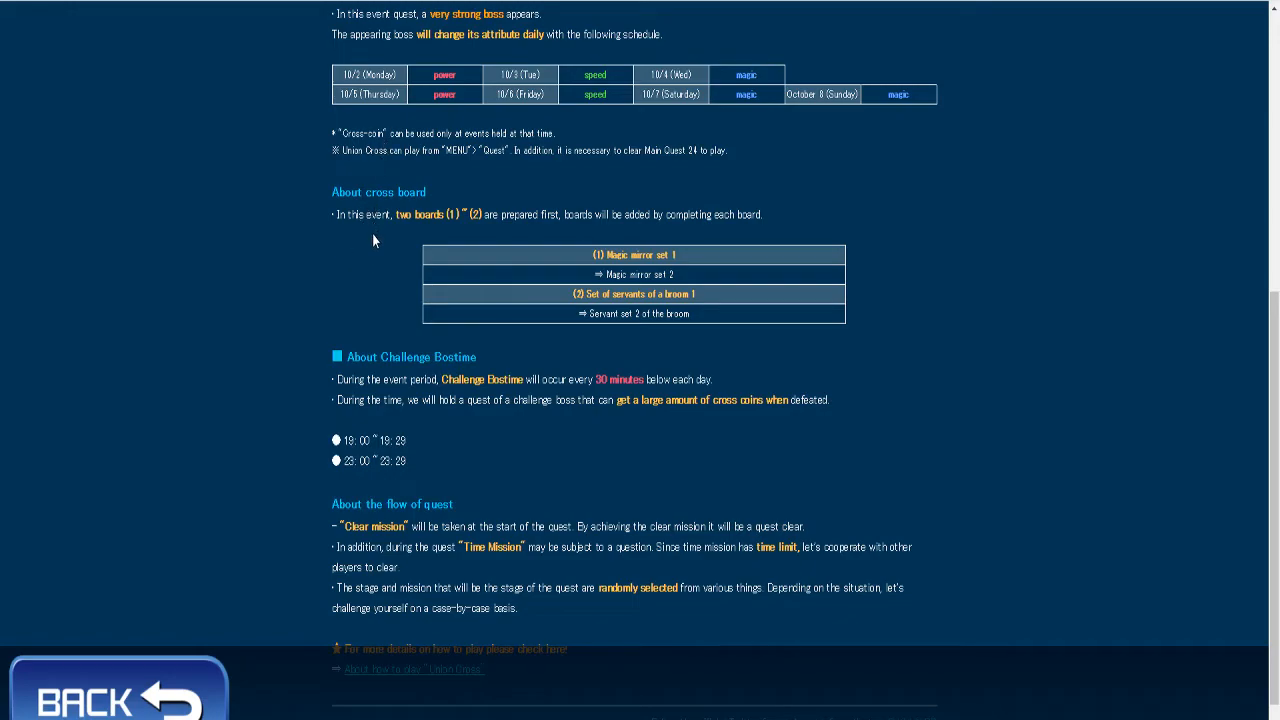
mouse_move(797, 290)
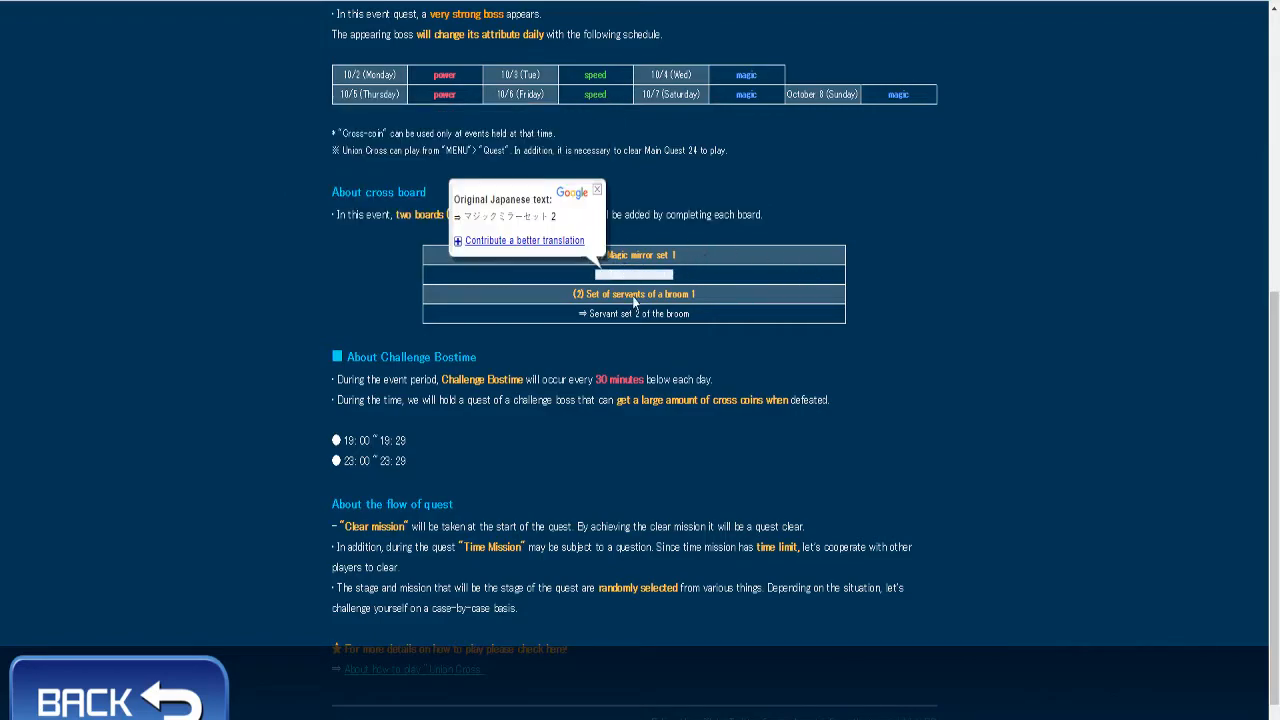
scroll(down, 3)
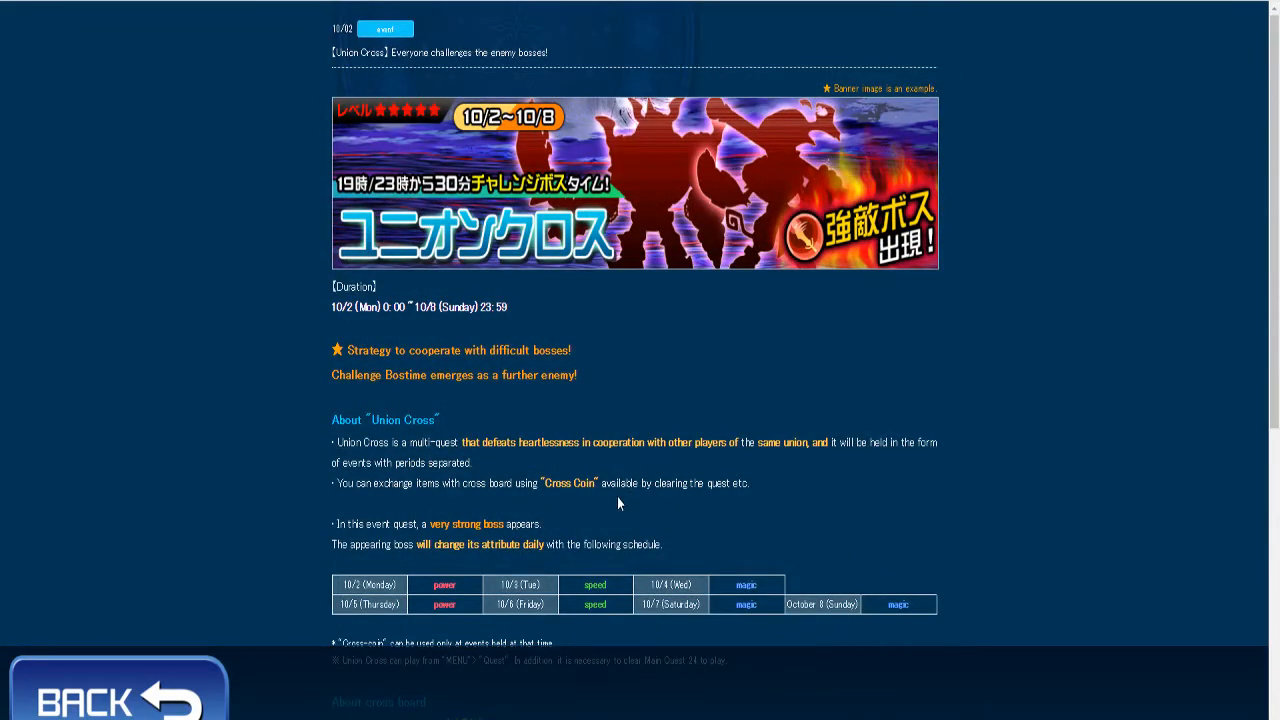
mouse_move(603, 511)
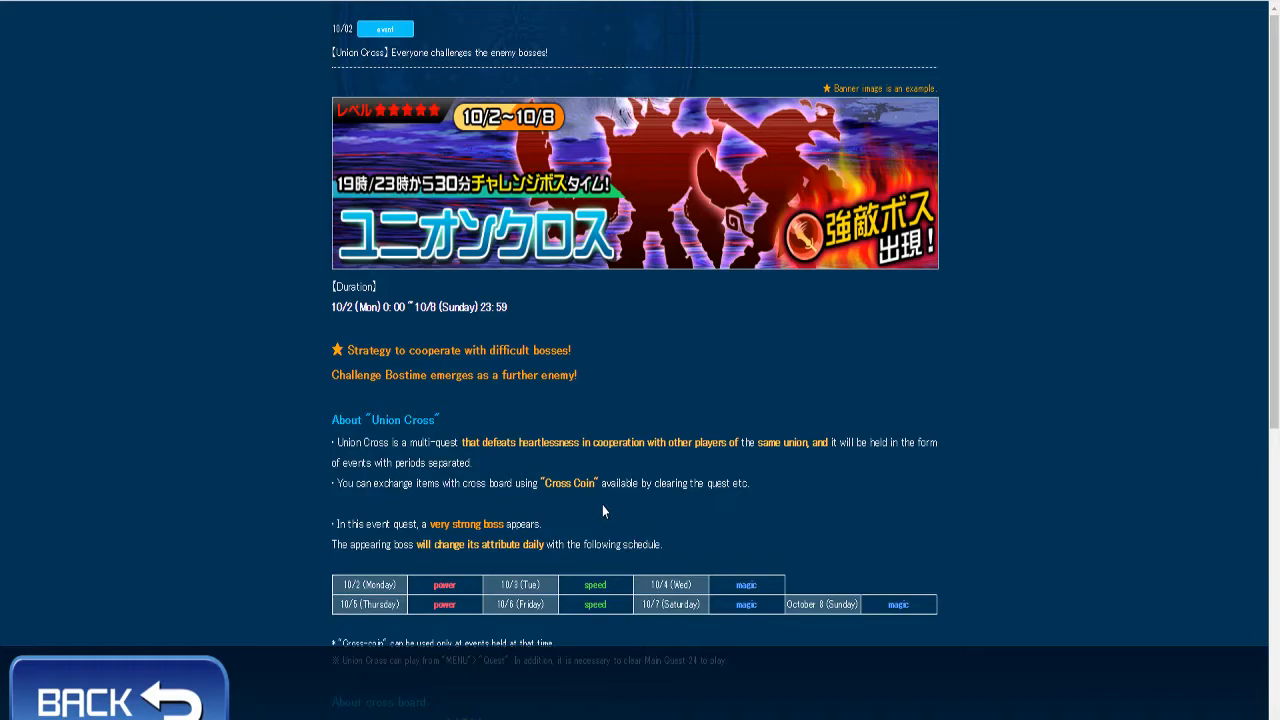
mouse_move(531, 416)
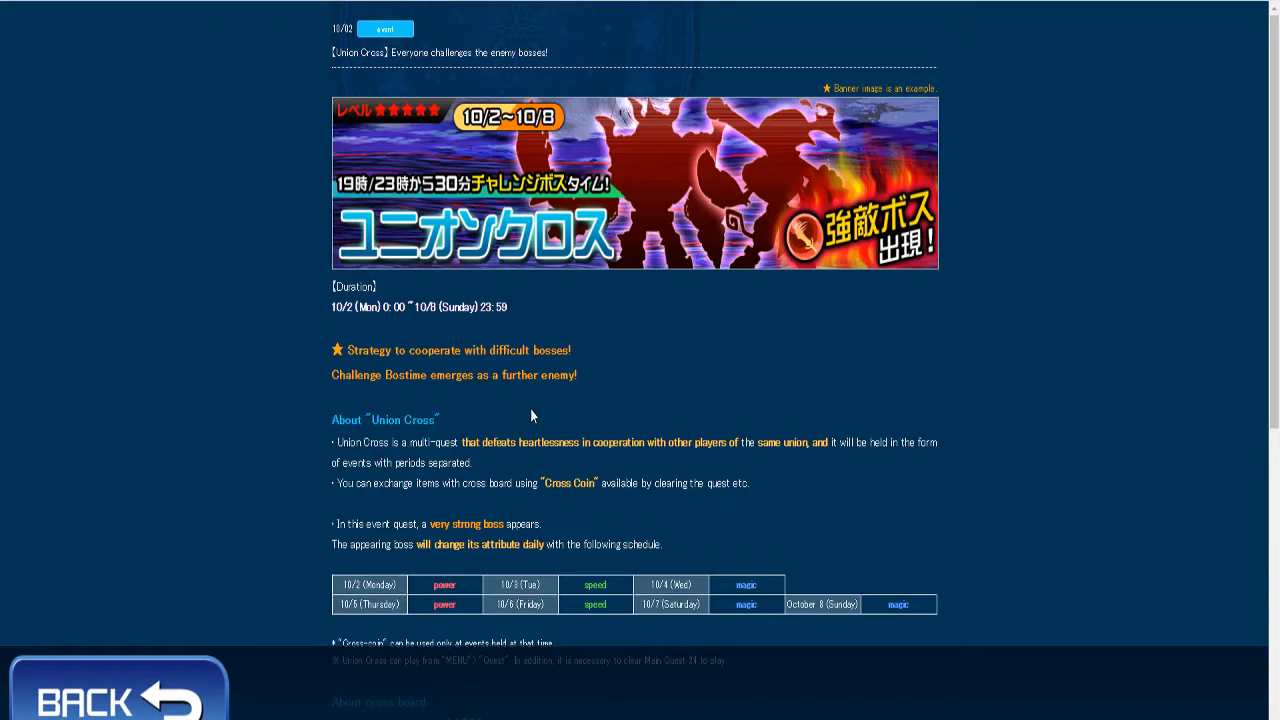
mouse_move(788, 202)
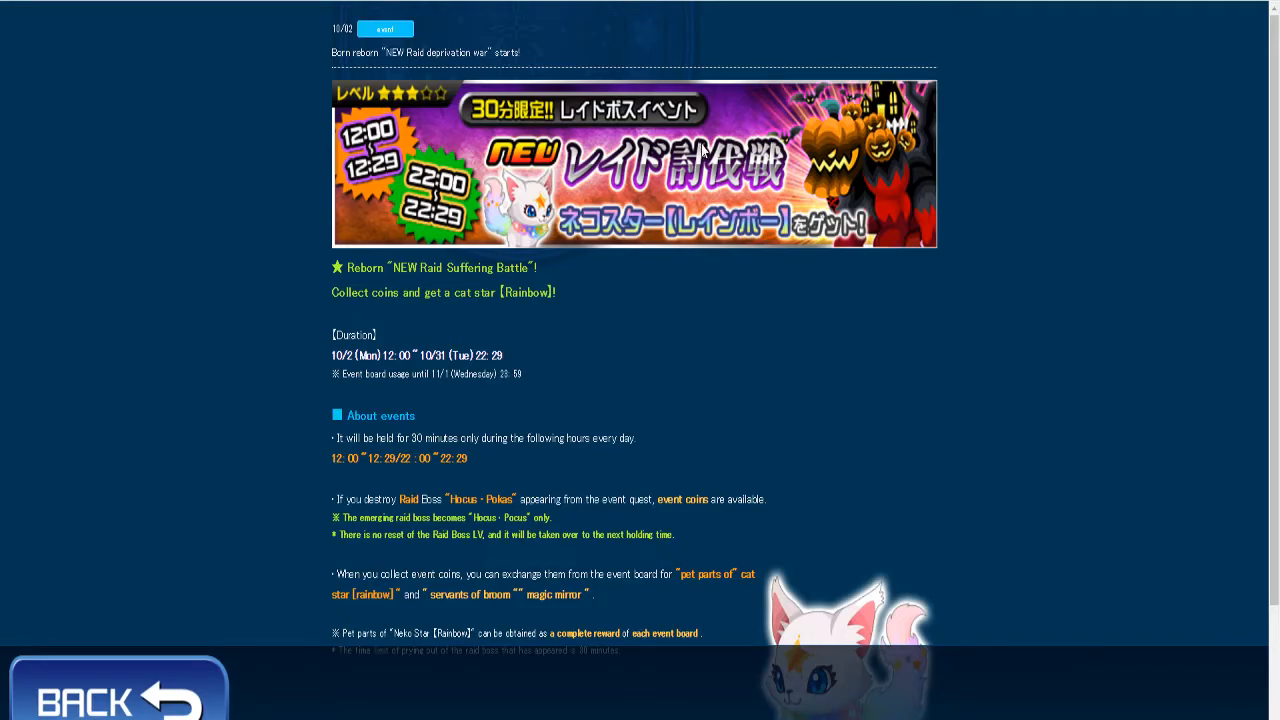
mouse_move(645, 228)
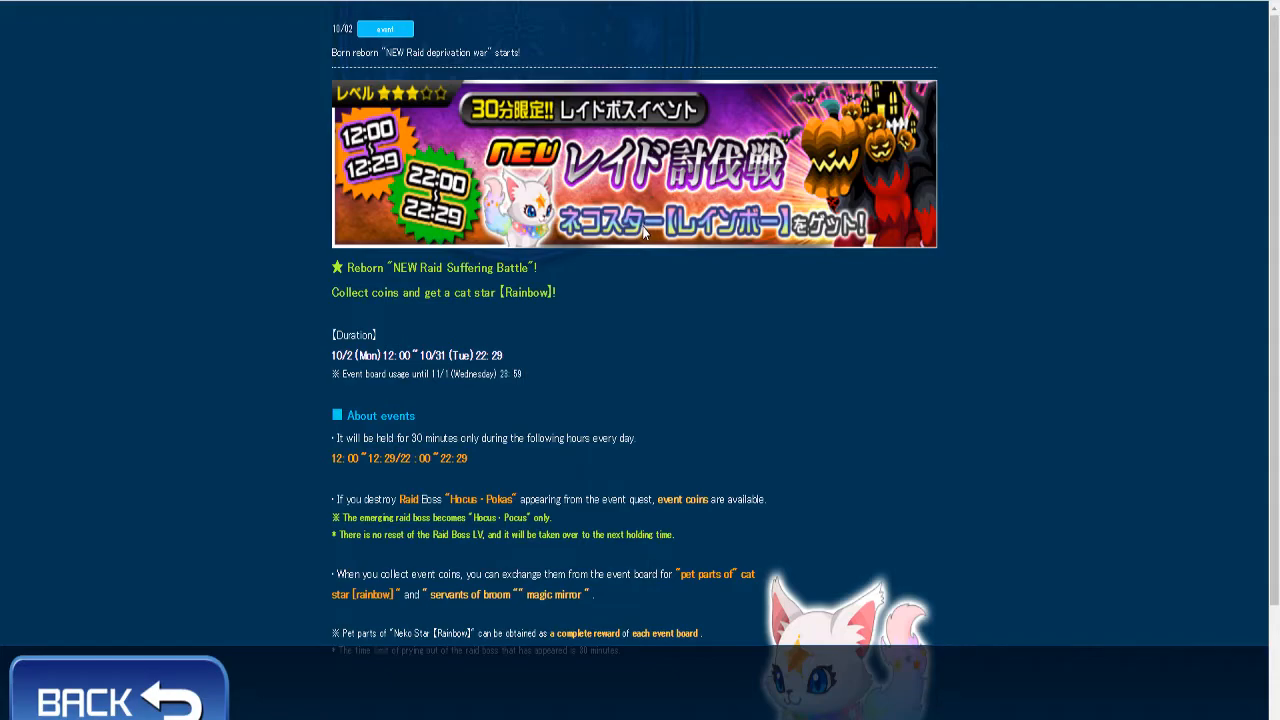
scroll(down, 3)
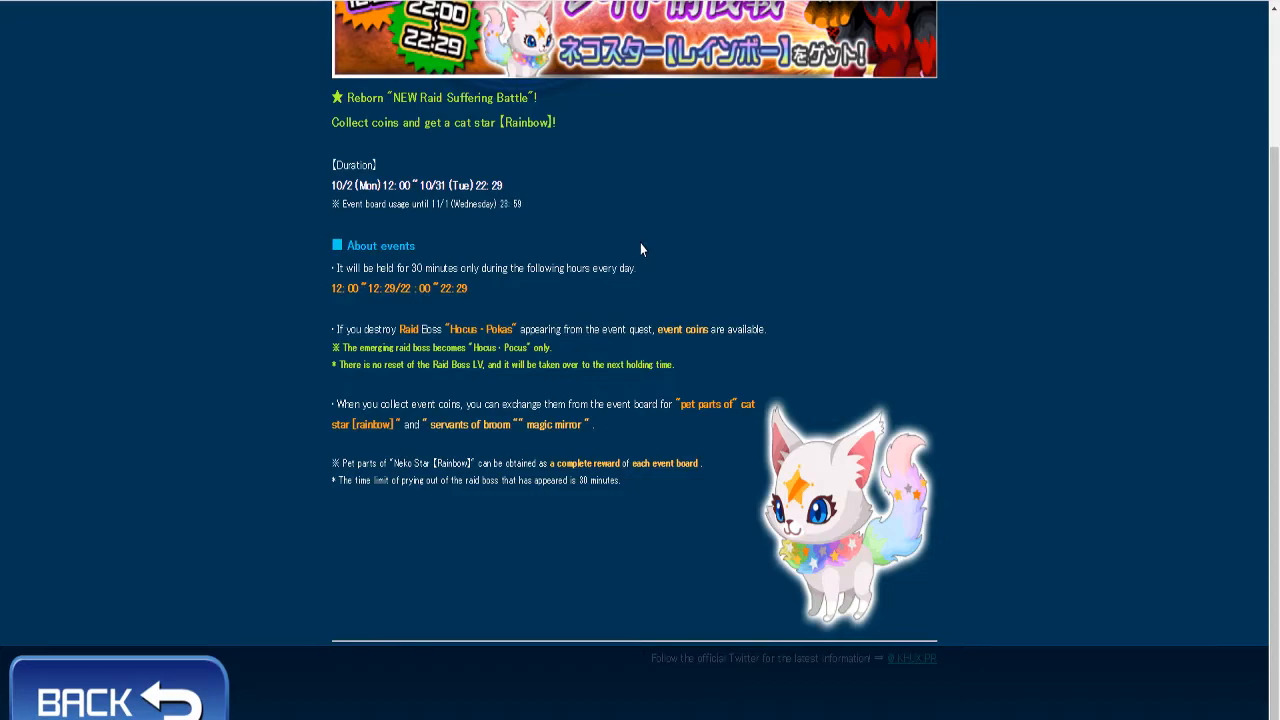
mouse_move(633, 253)
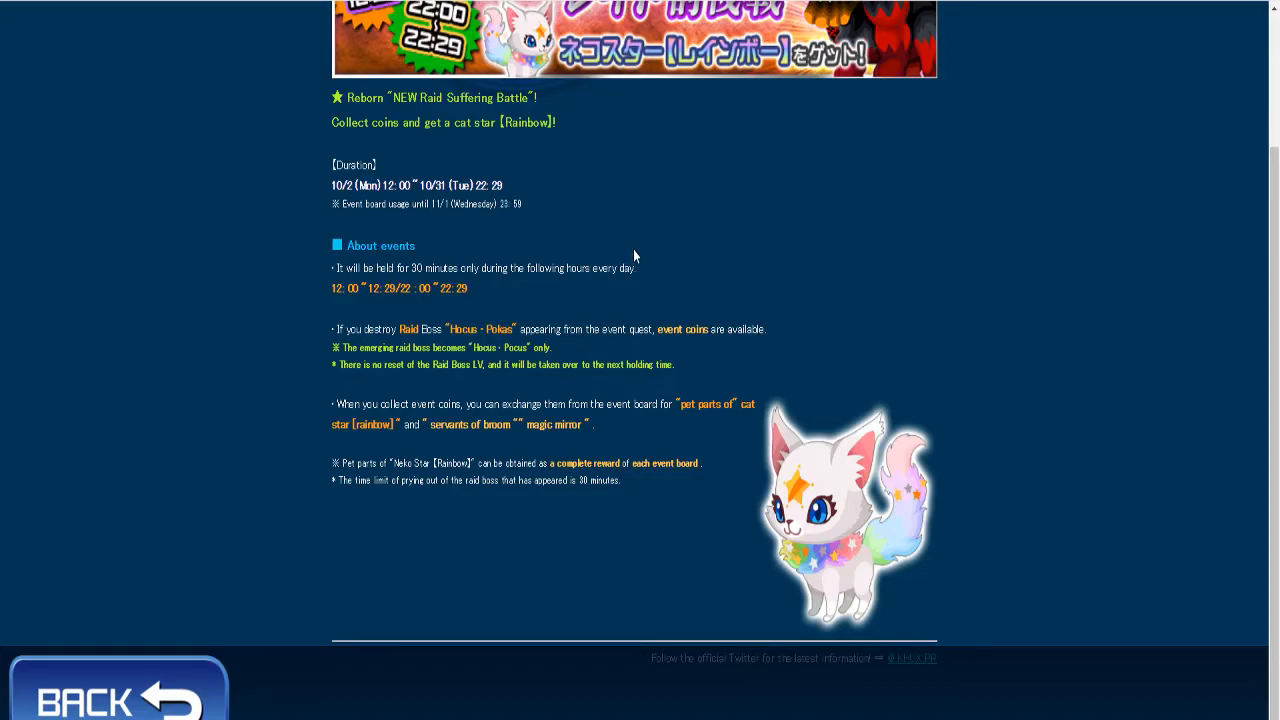
mouse_move(628, 258)
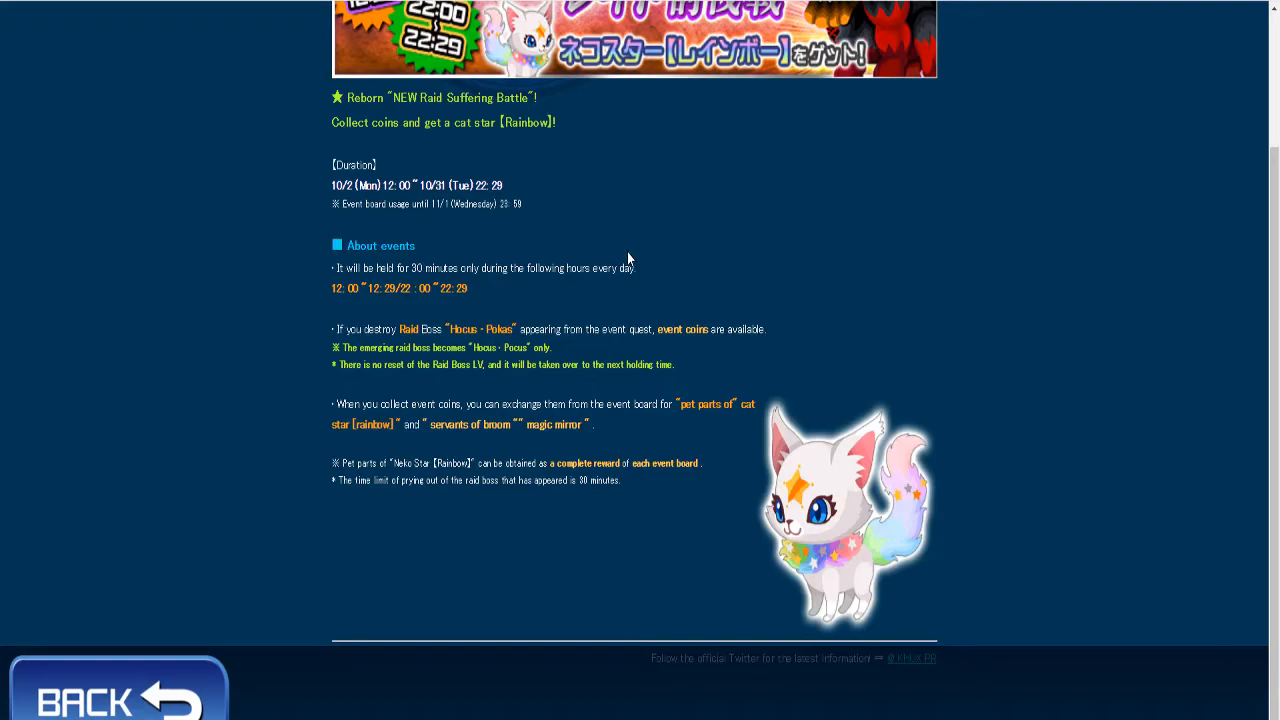
mouse_move(618, 268)
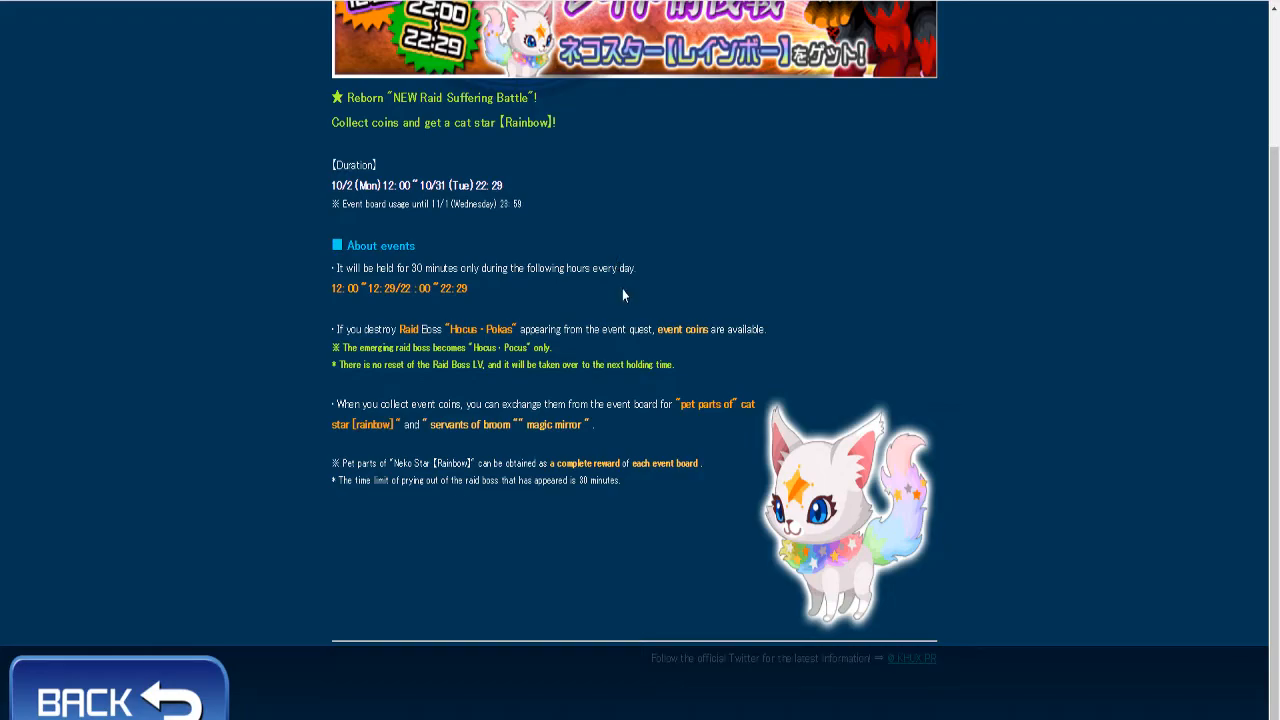
mouse_move(640, 298)
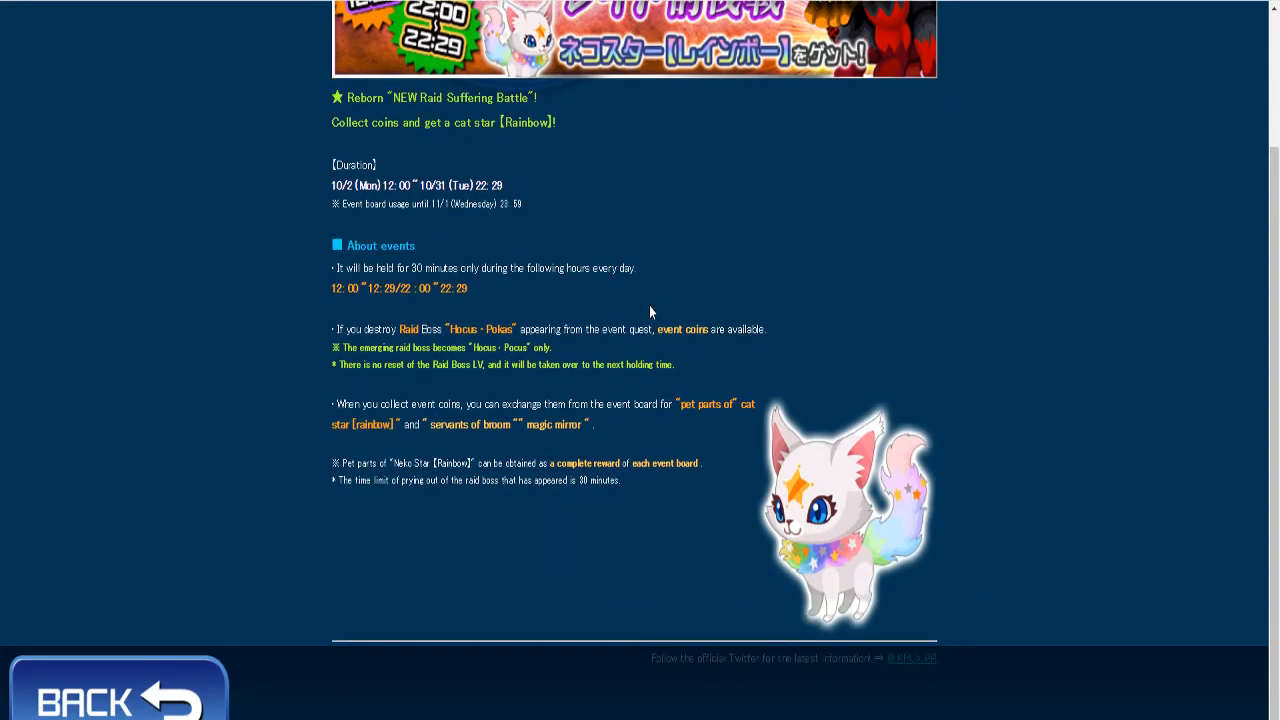
mouse_move(644, 317)
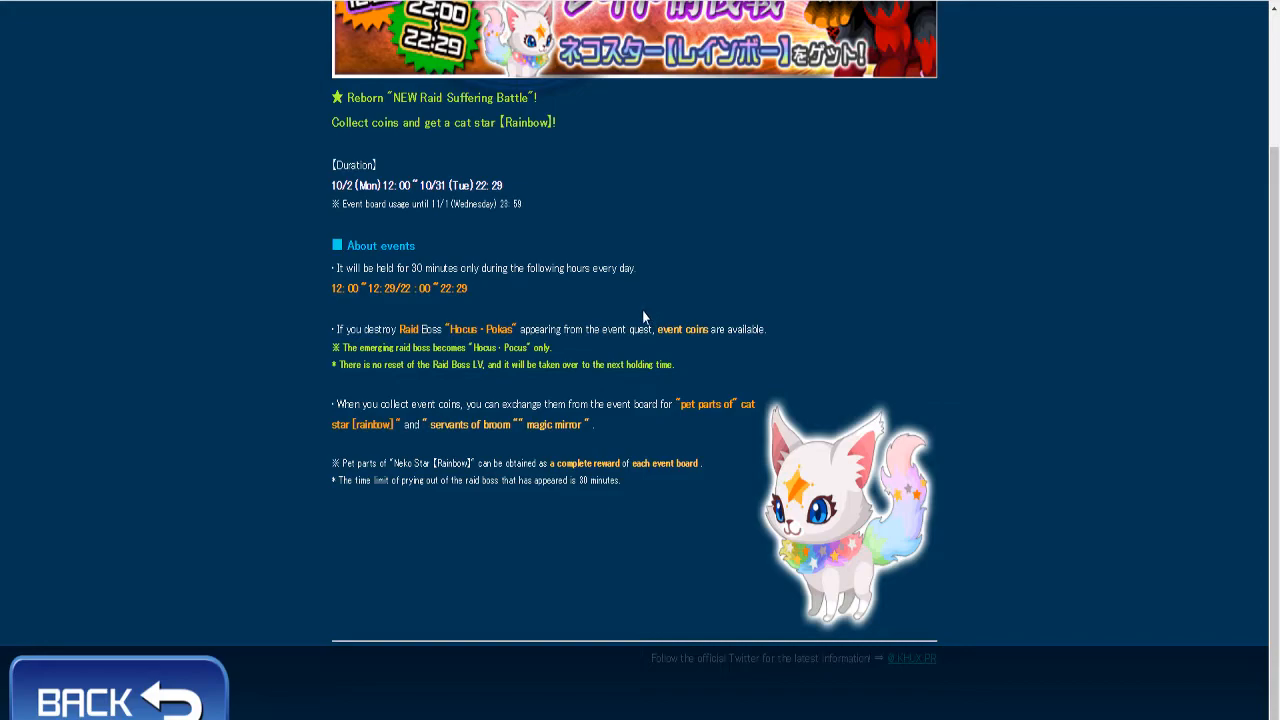
mouse_move(643, 318)
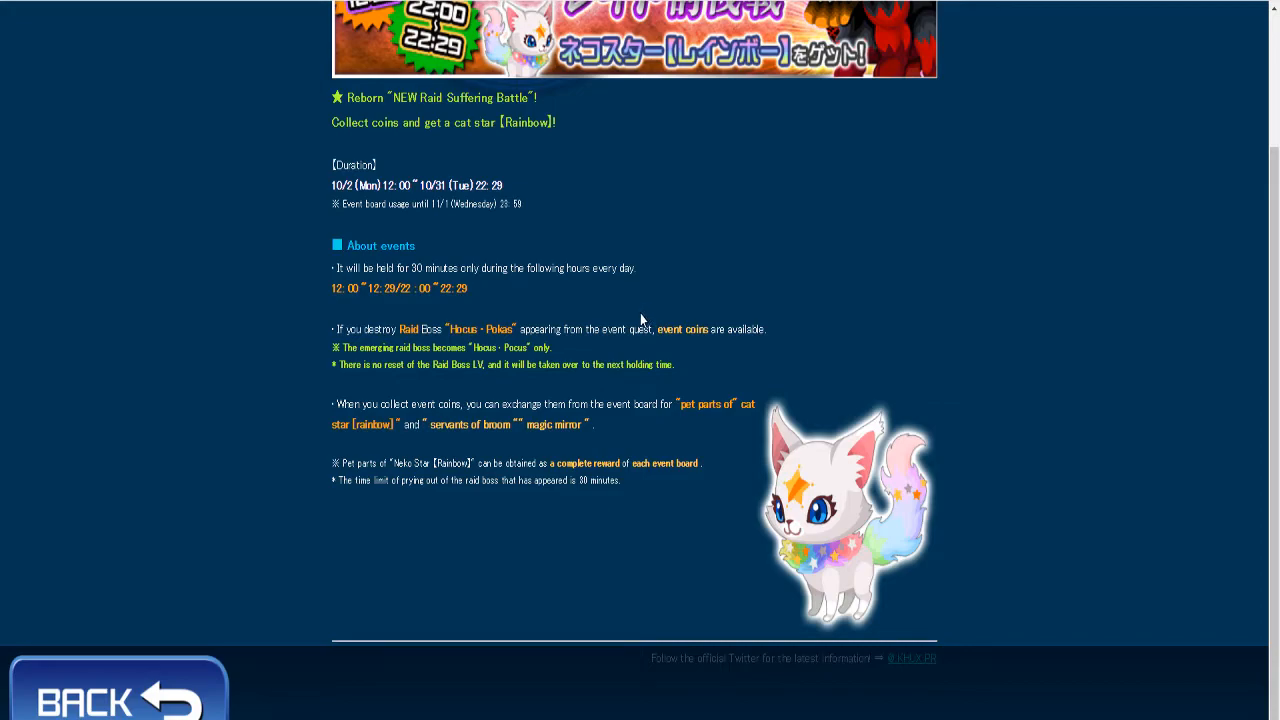
mouse_move(1003, 311)
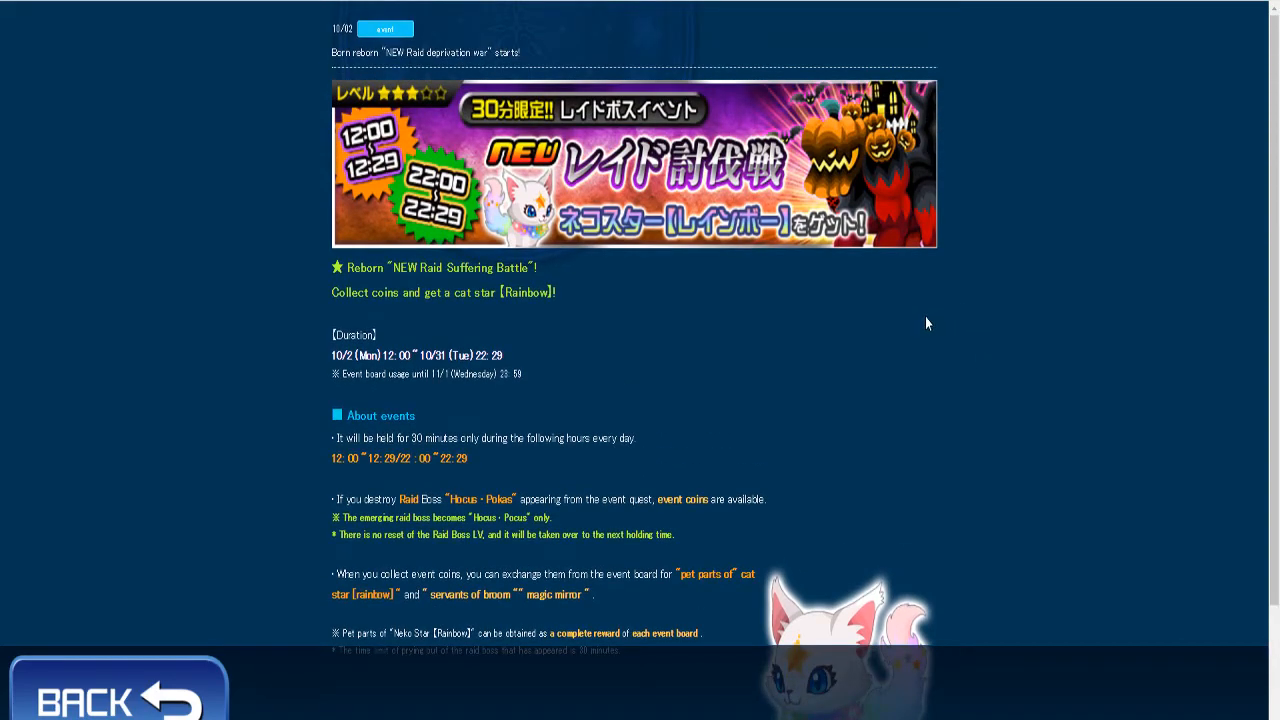
mouse_move(706, 339)
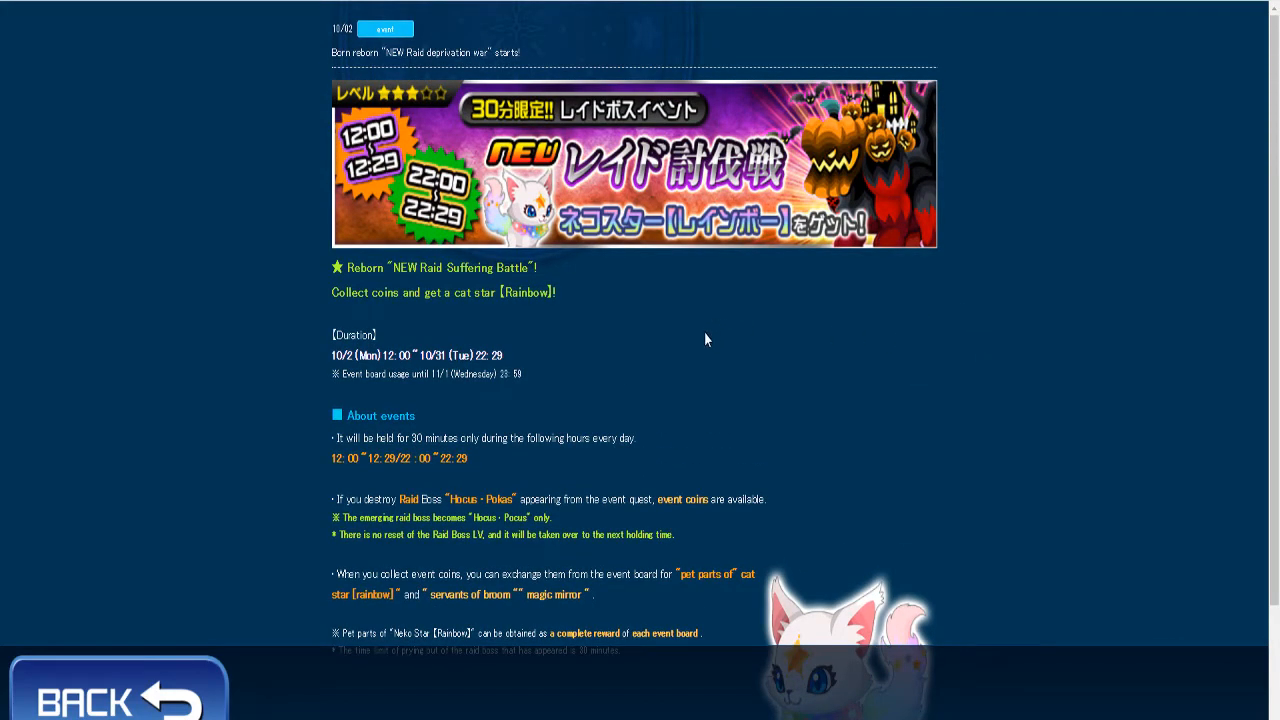
Finish scrolling the raid battle article, then open the Weekly Manastone quest article
scroll(down, 3)
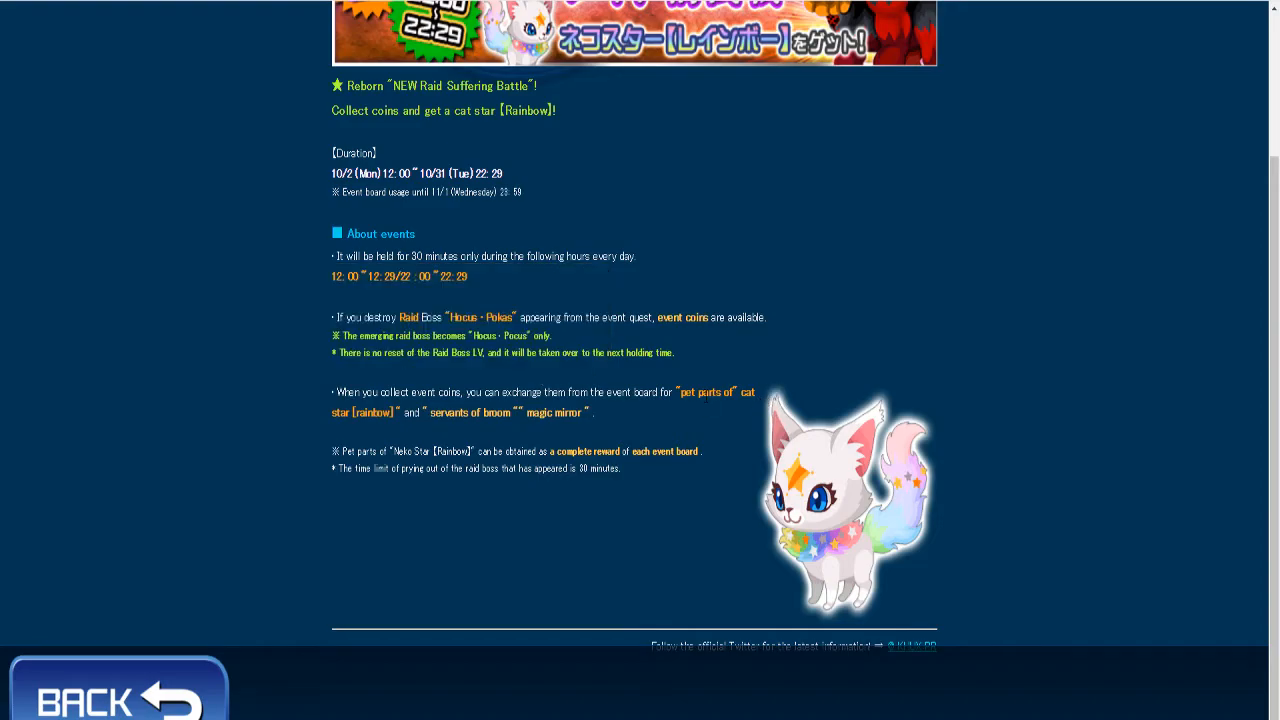
mouse_move(784, 396)
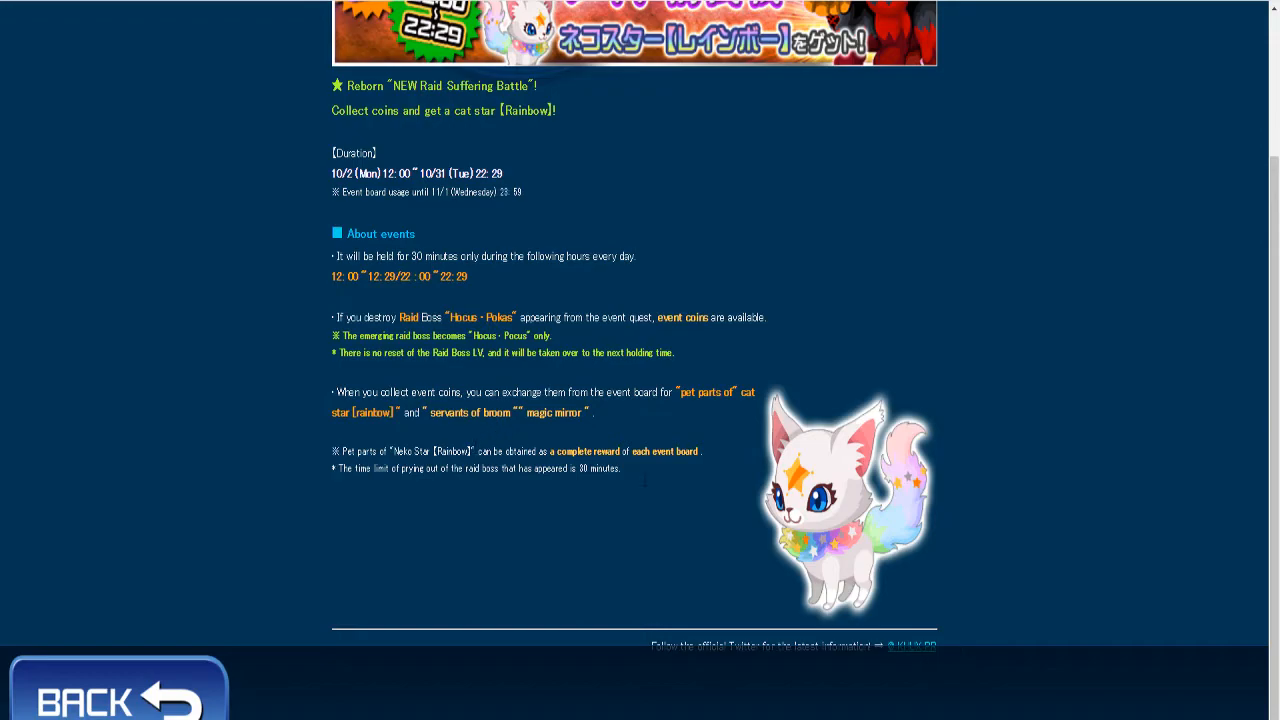
mouse_move(718, 430)
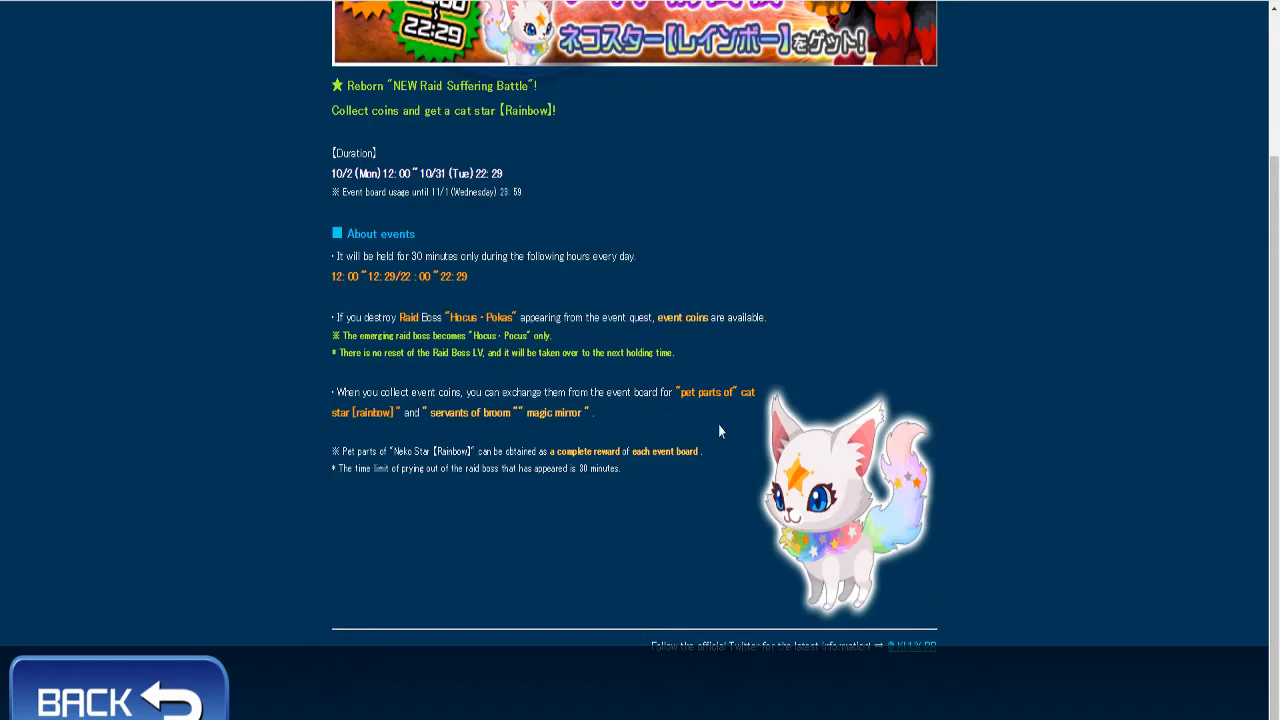
mouse_move(470, 408)
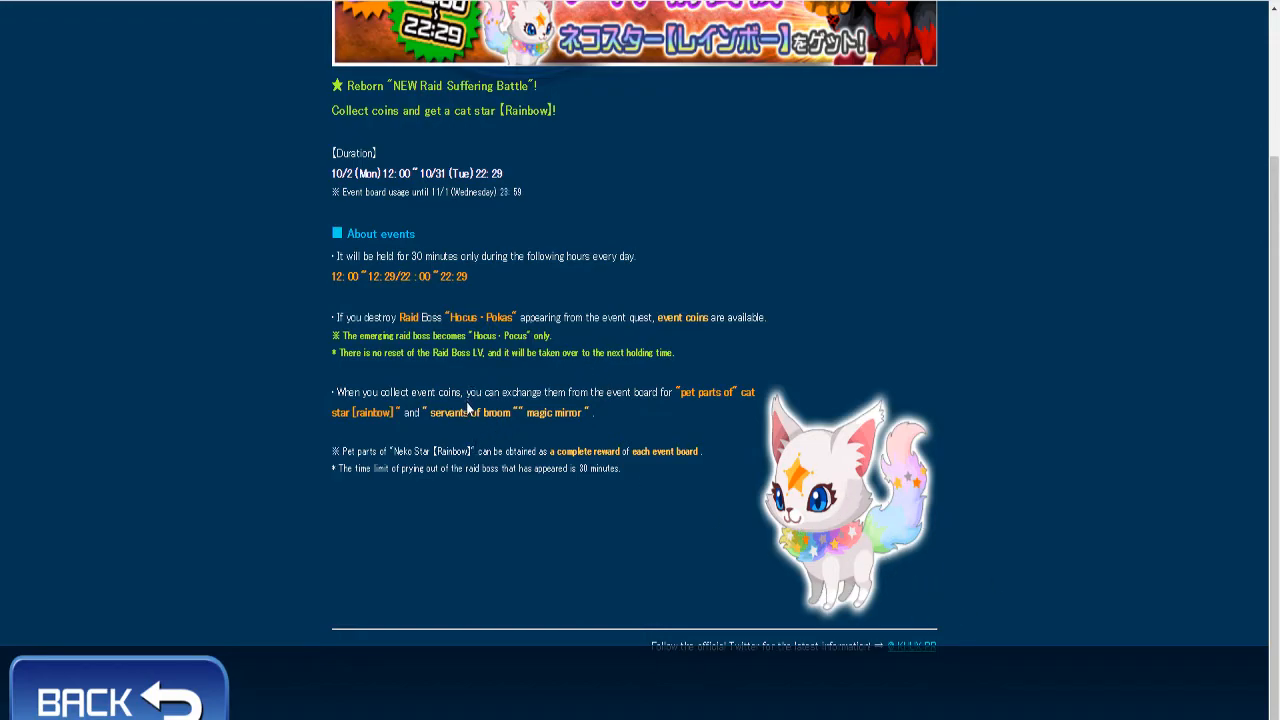
mouse_move(518, 434)
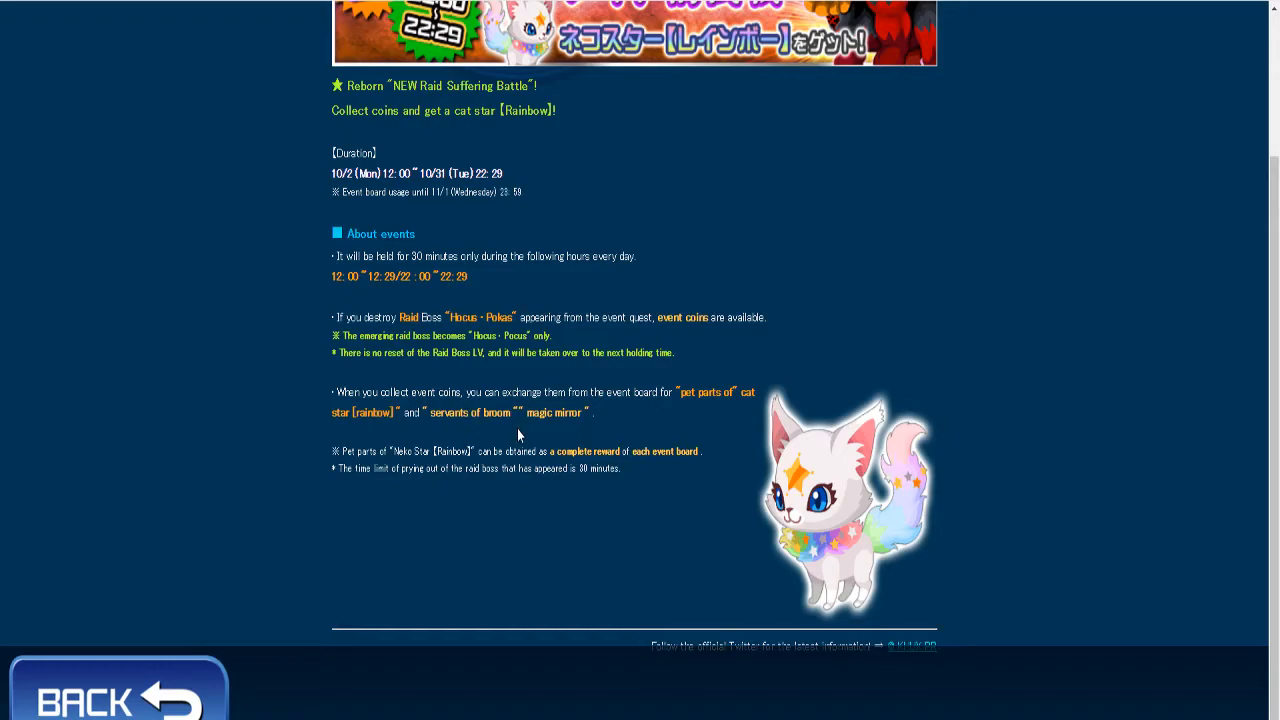
mouse_move(559, 439)
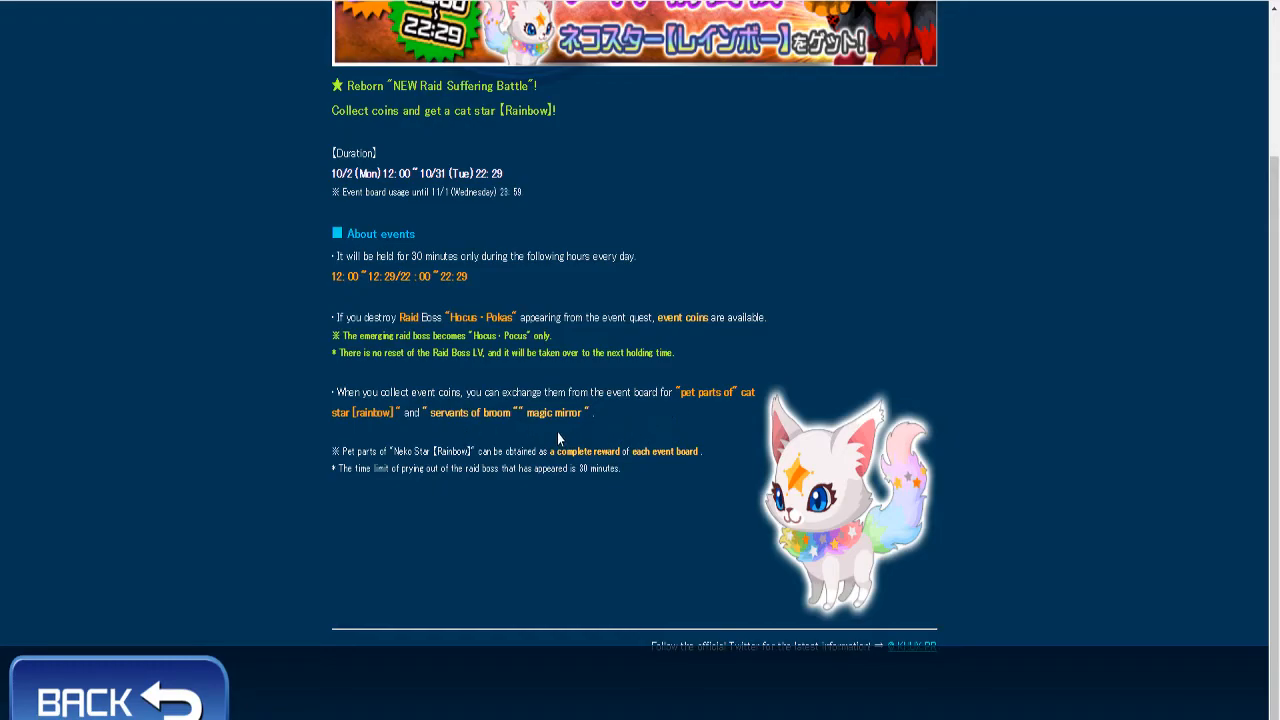
mouse_move(342, 501)
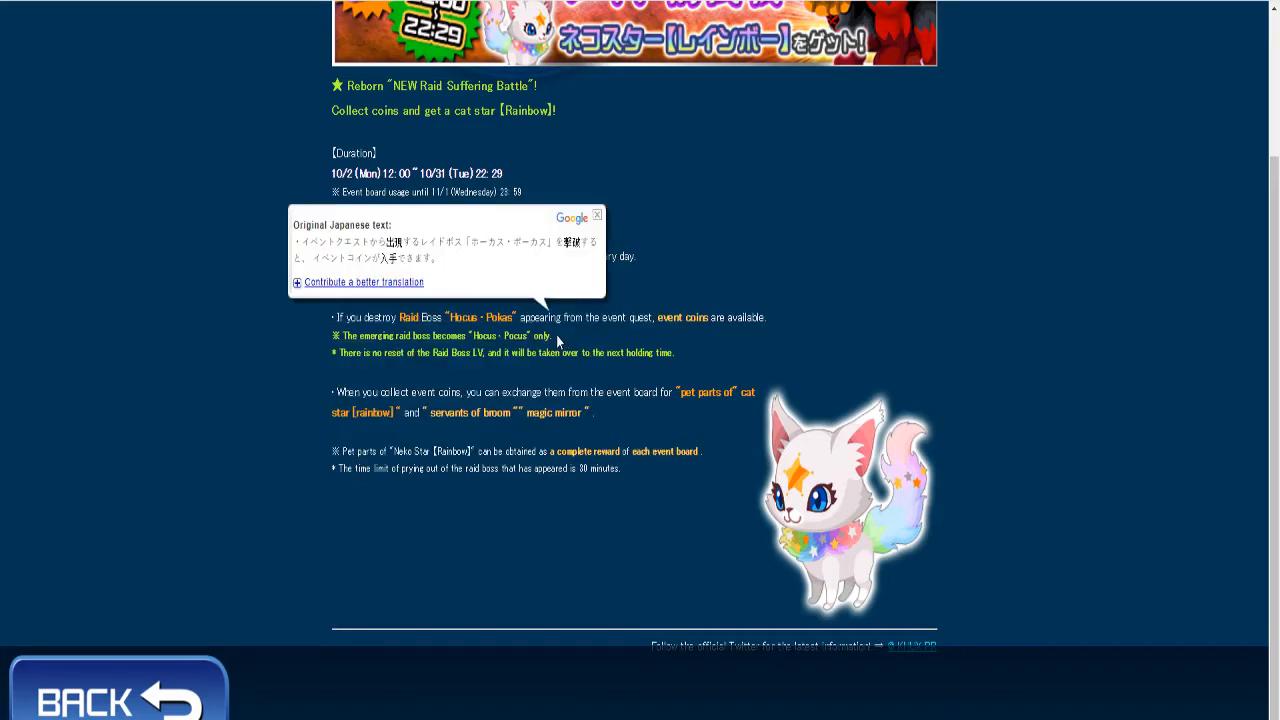
click(597, 215)
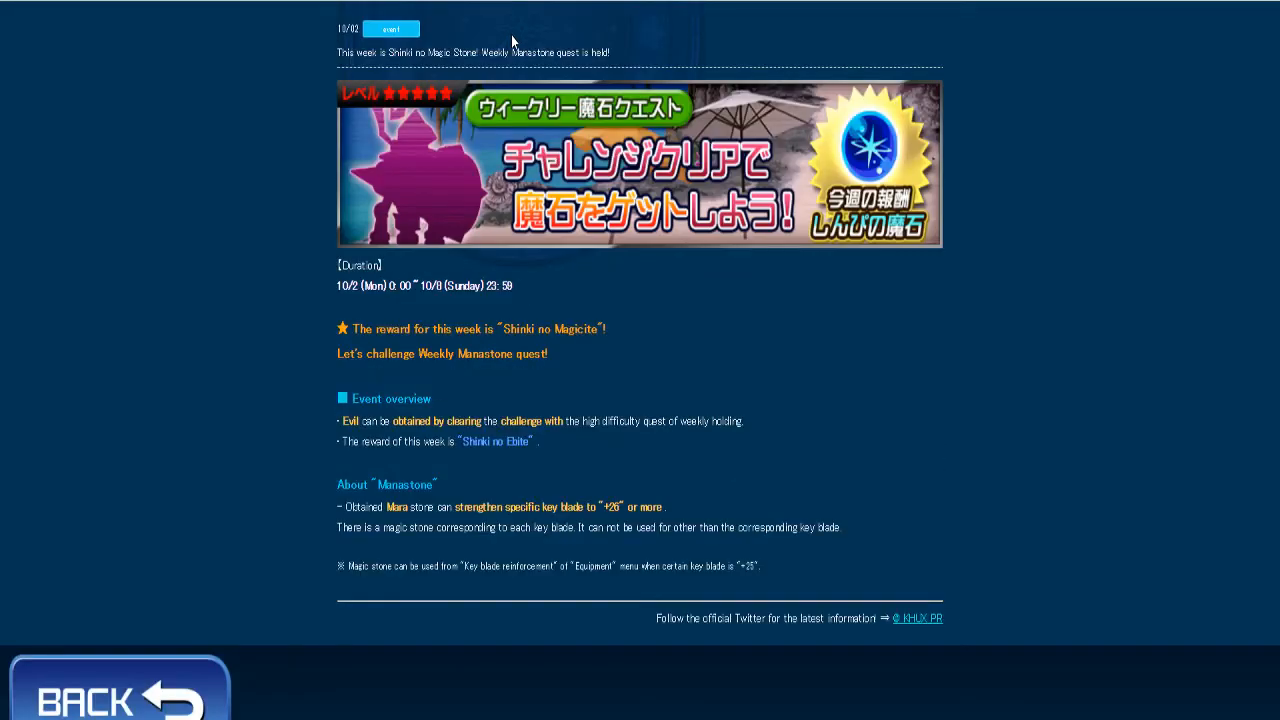
mouse_move(455, 190)
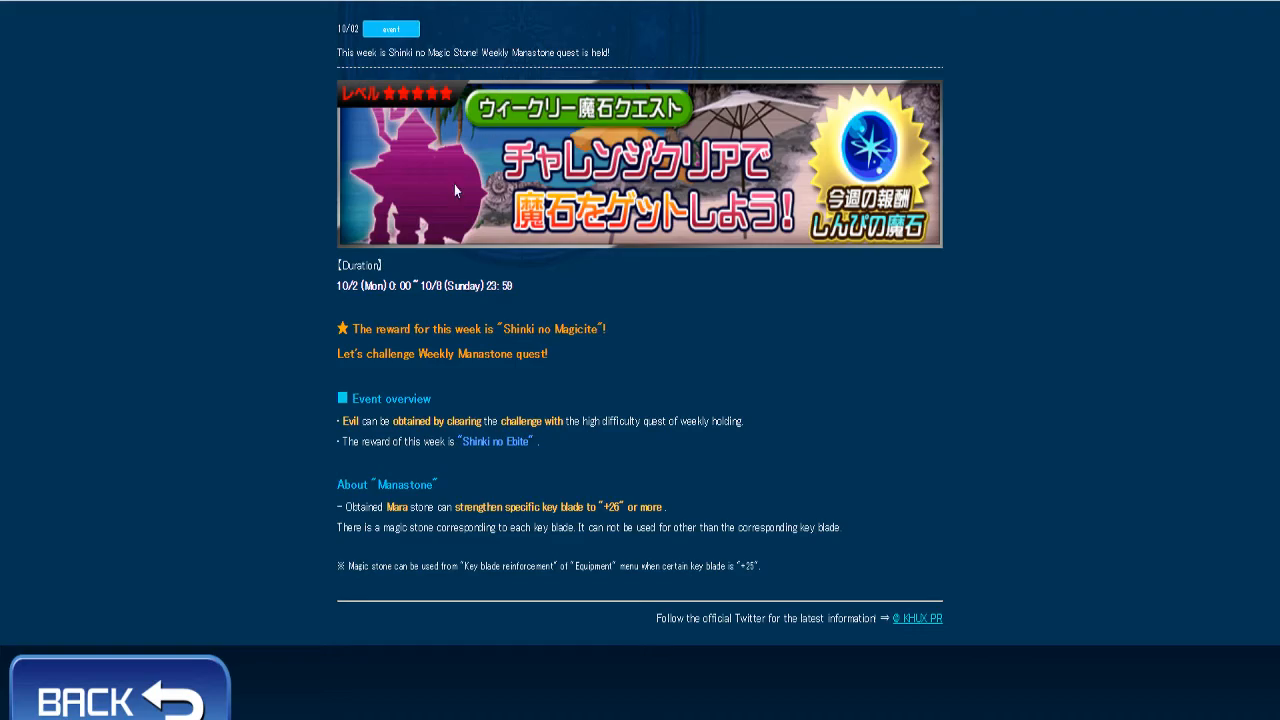
Return to the translated news list showing the October announcements
click(117, 695)
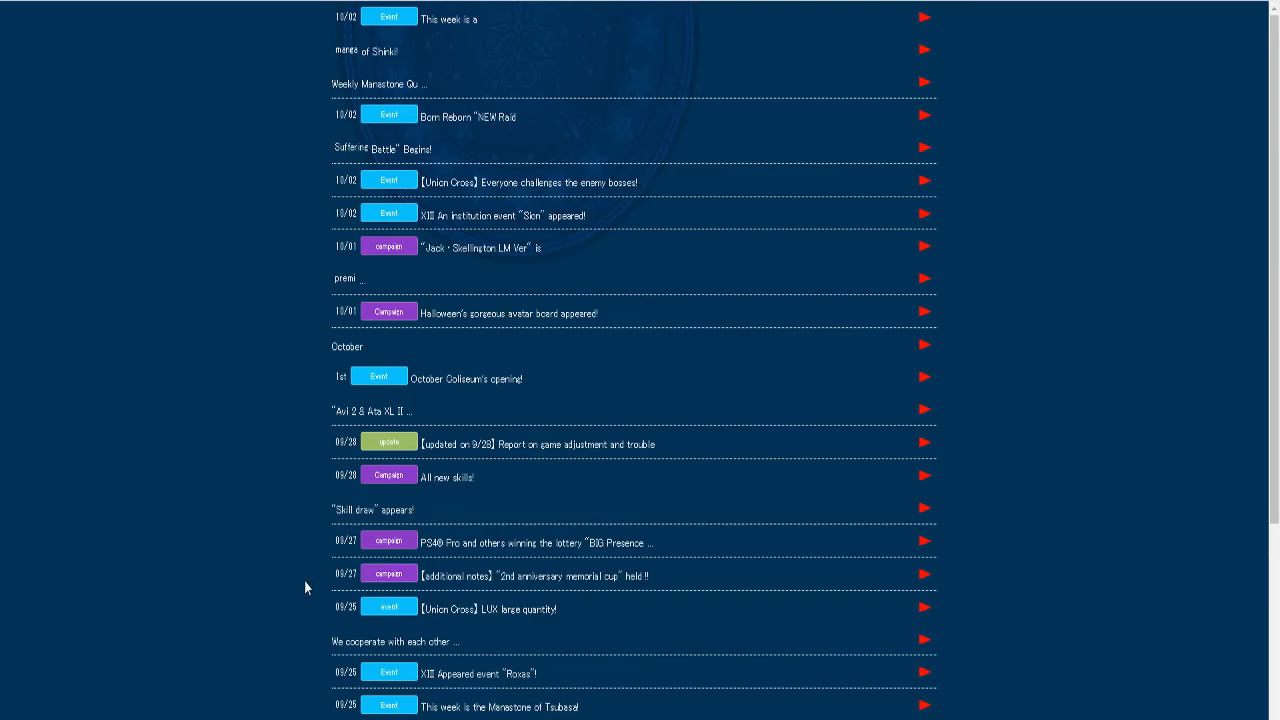
mouse_move(306, 590)
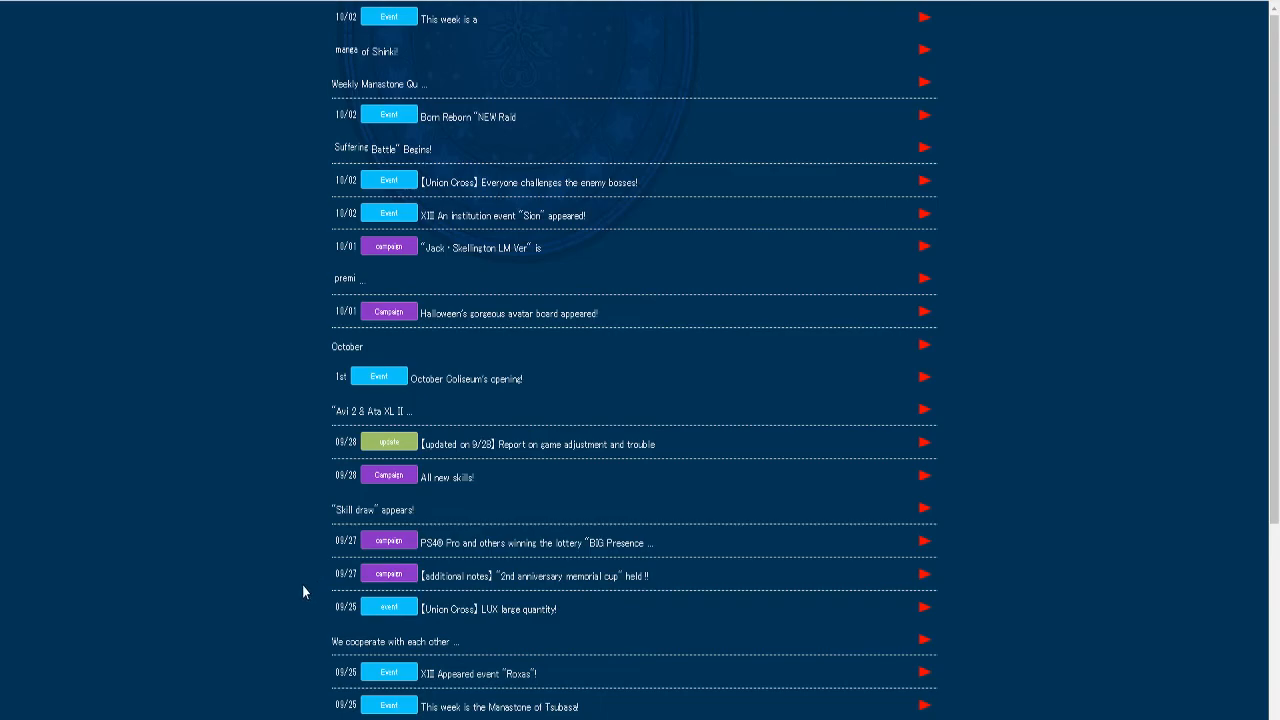
mouse_move(275, 606)
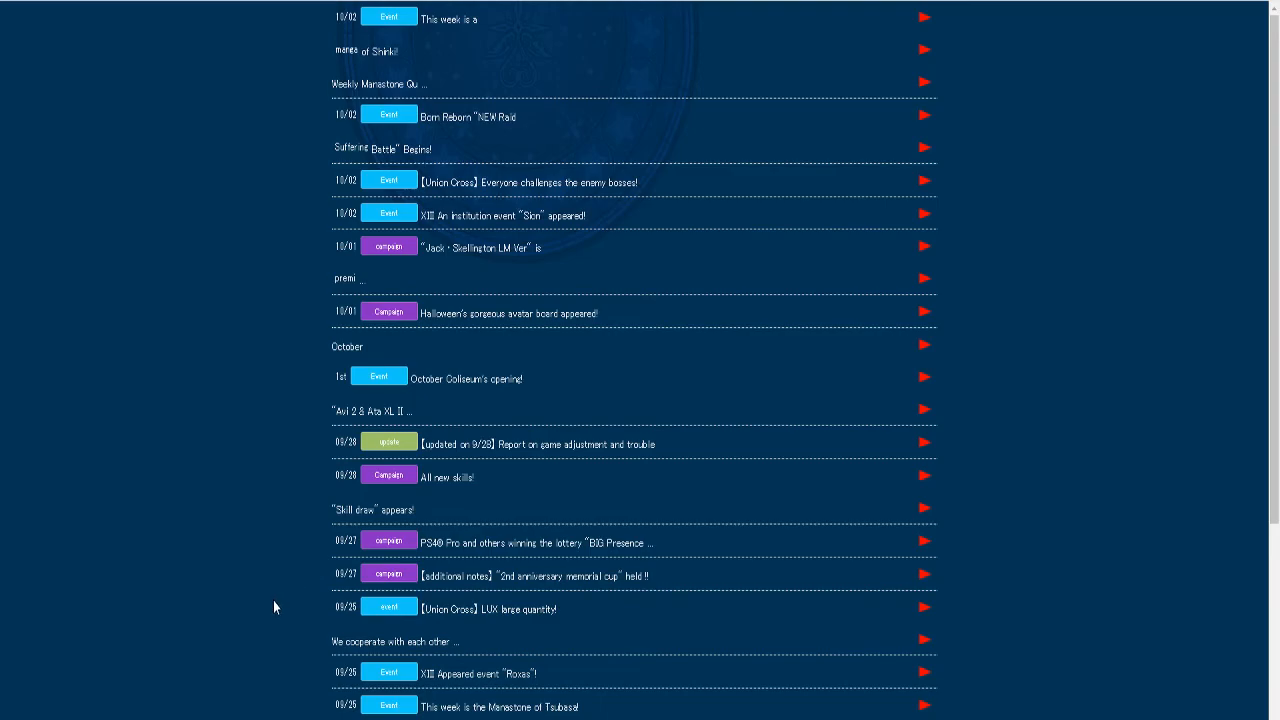
mouse_move(266, 617)
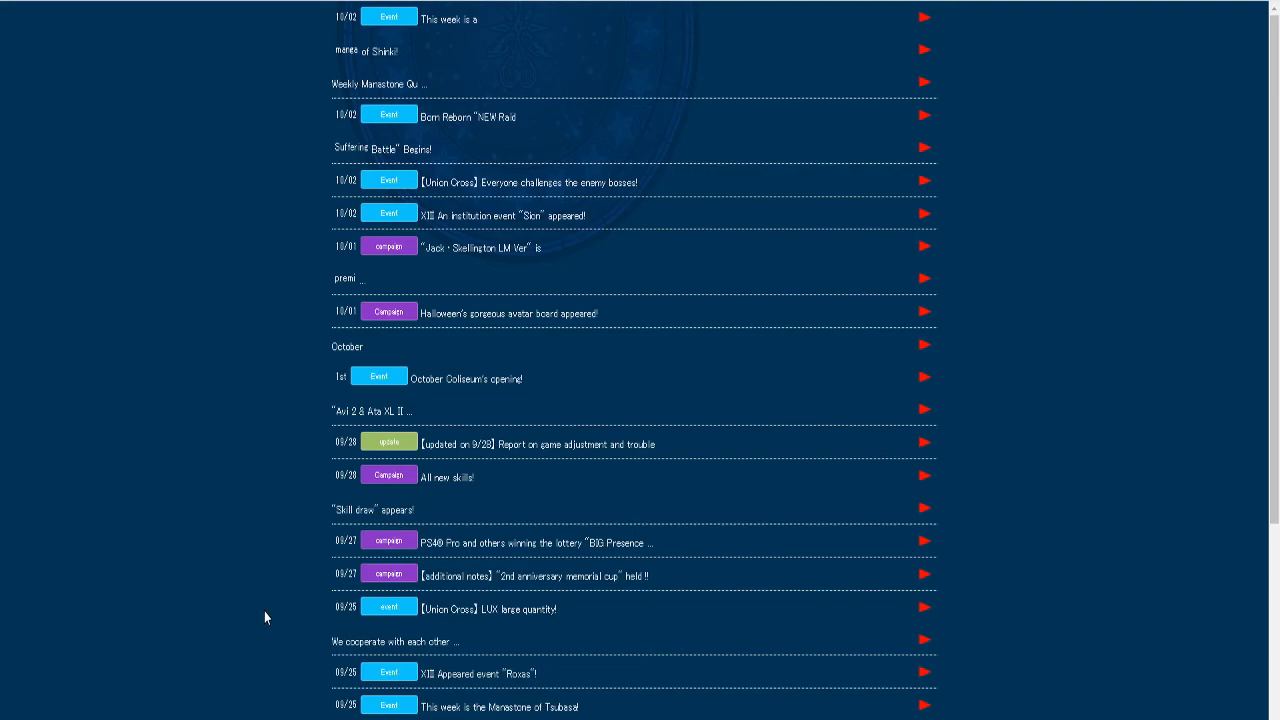
mouse_move(277, 117)
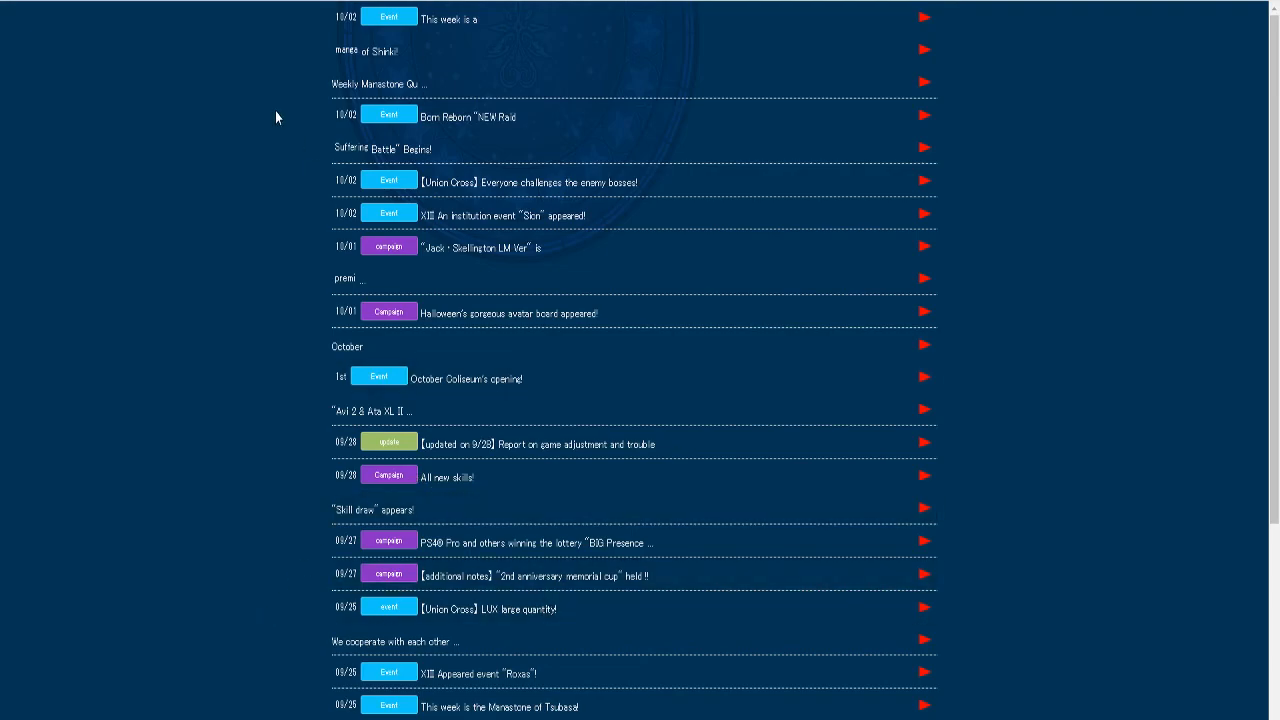